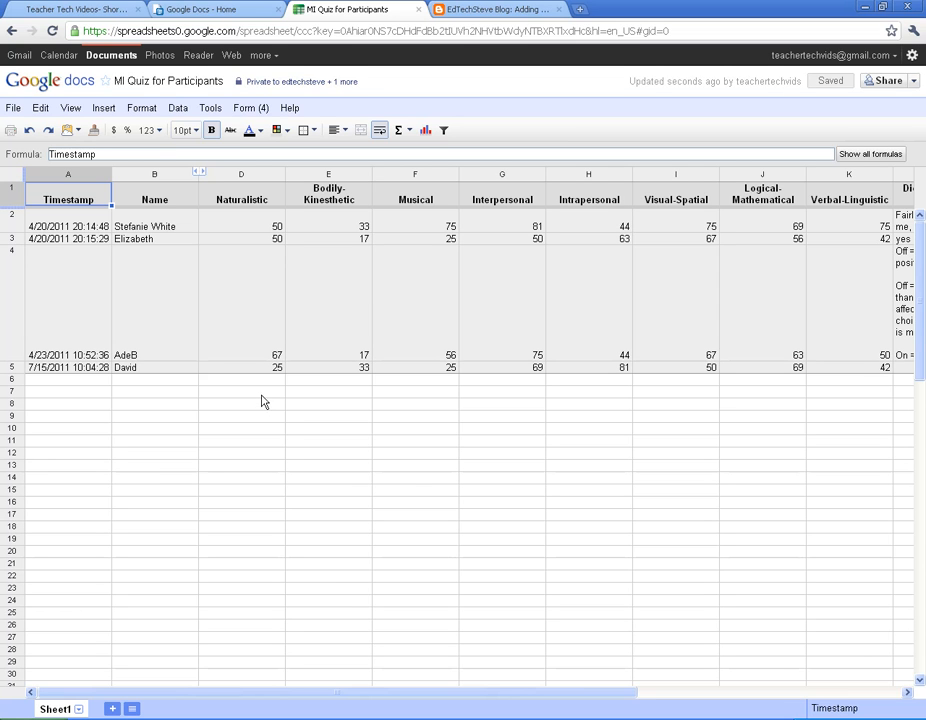
mouse_move(240, 410)
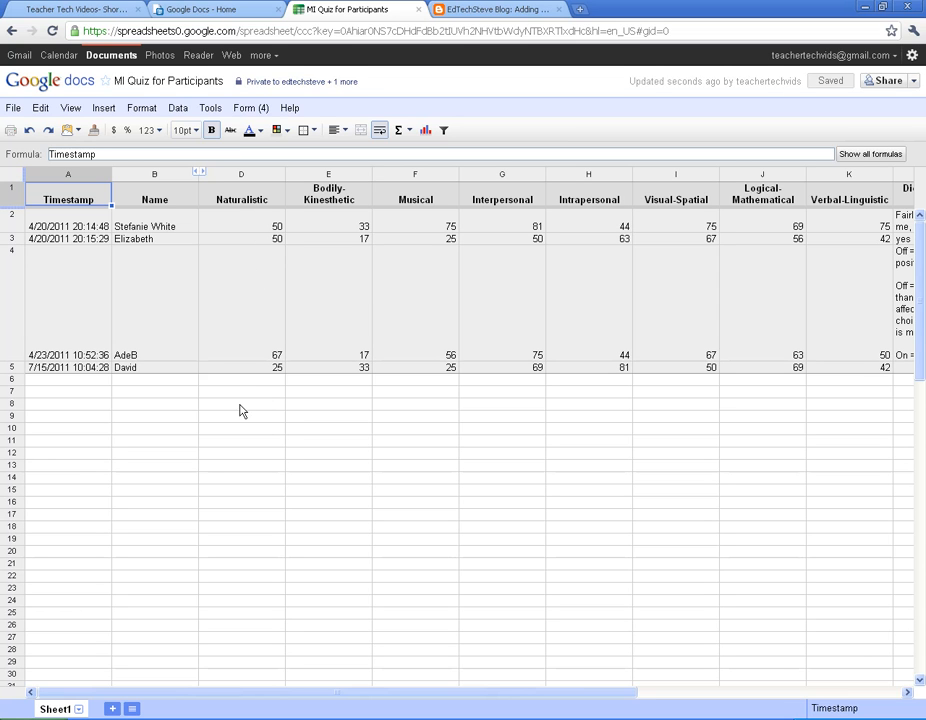
Insert an AVERAGE over D2:D5 in D8, giving a Naturalistic average of 48
left_click(240, 390)
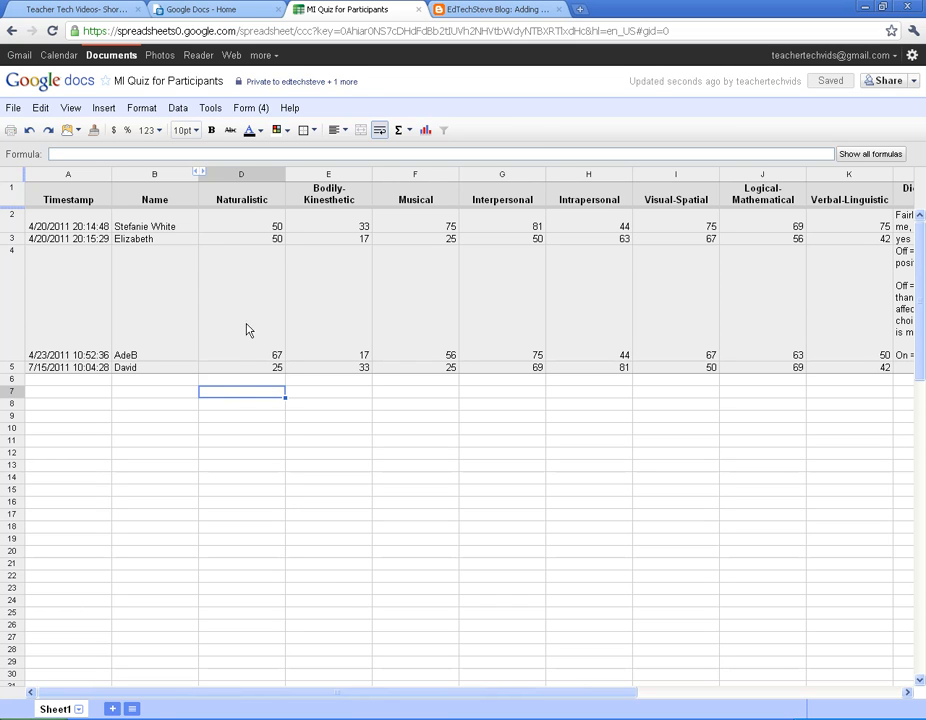
mouse_move(252, 278)
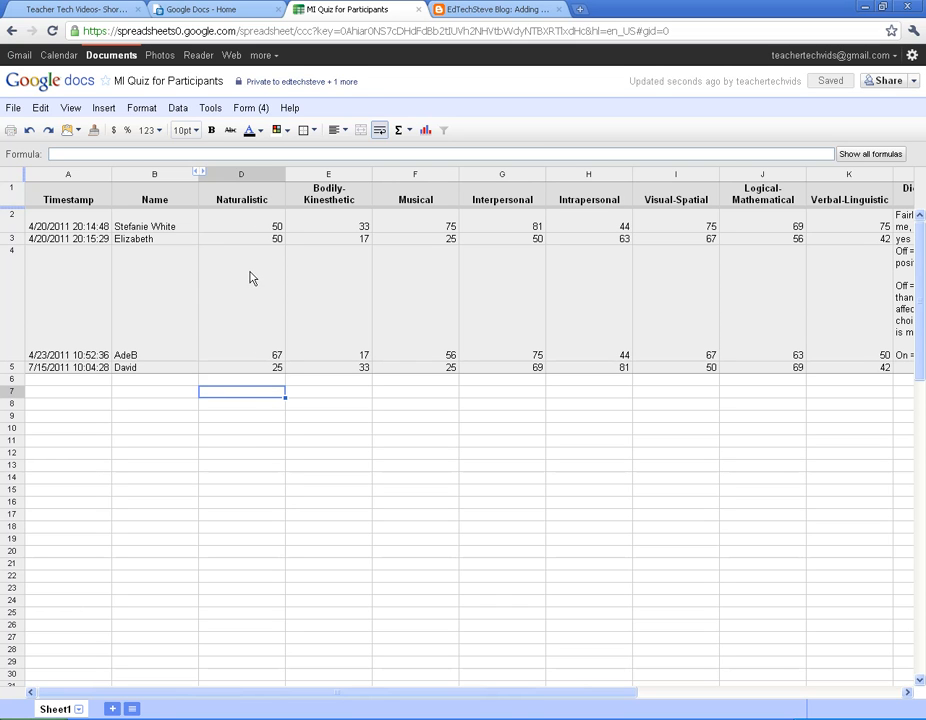
mouse_move(360, 300)
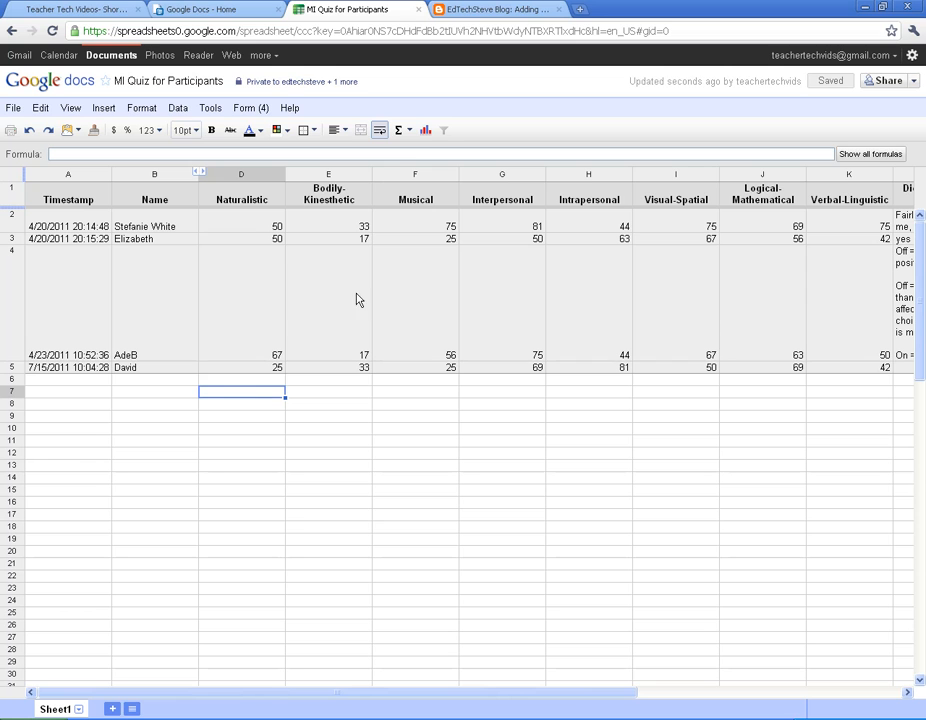
left_click(400, 130)
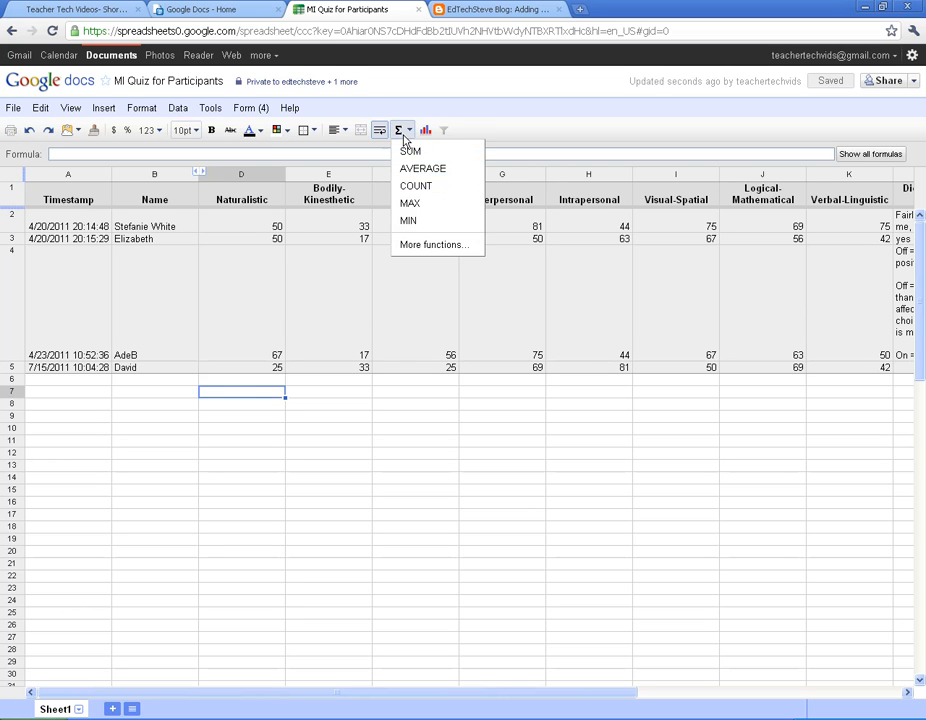
mouse_move(422, 168)
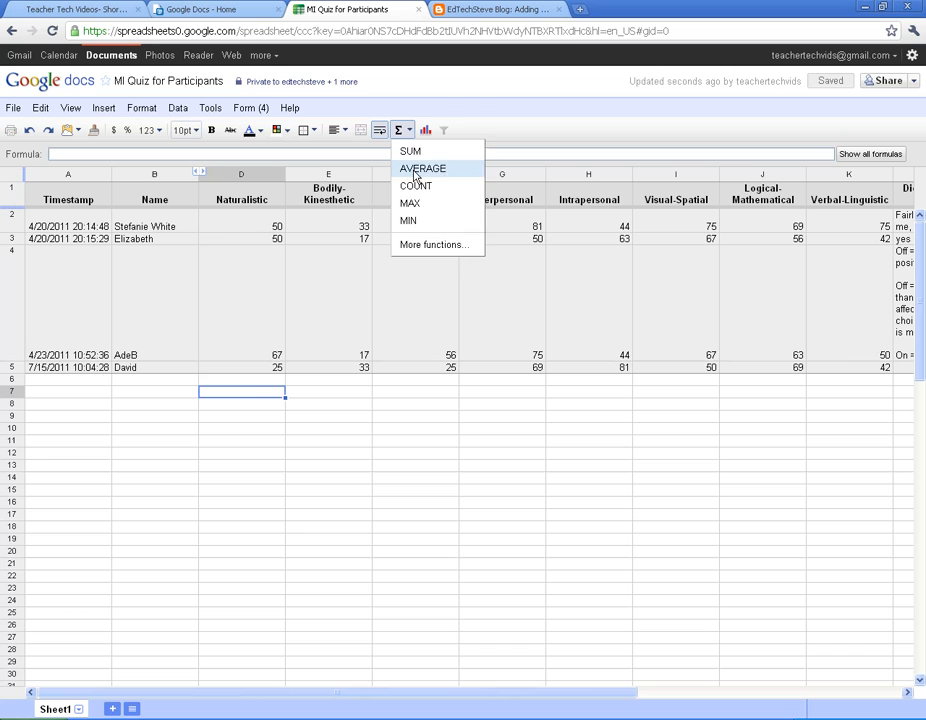
left_click(422, 168)
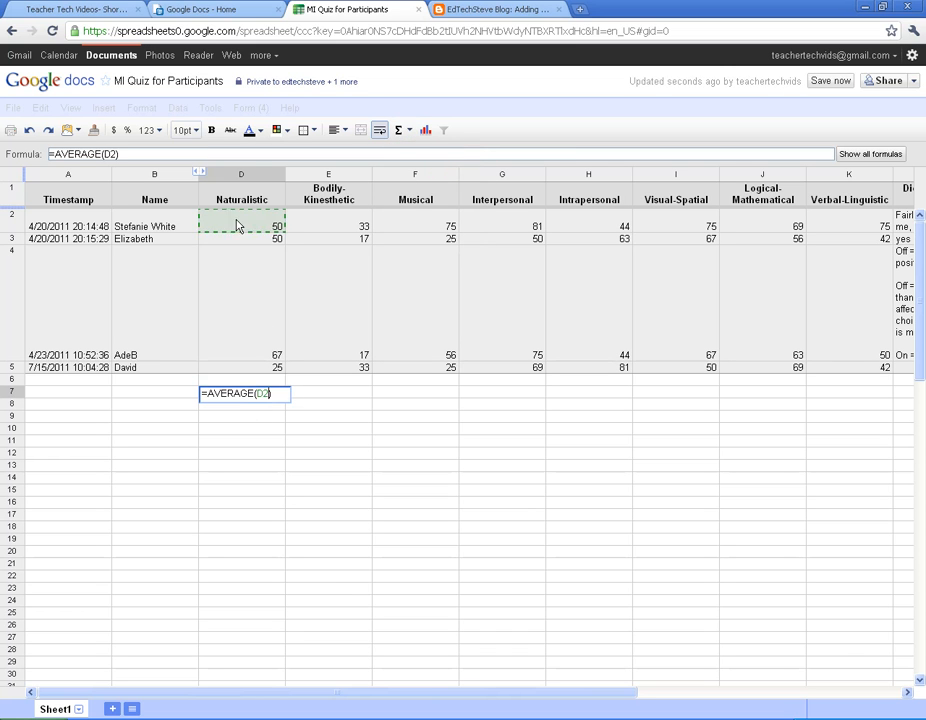
left_click_drag(240, 226, 240, 368)
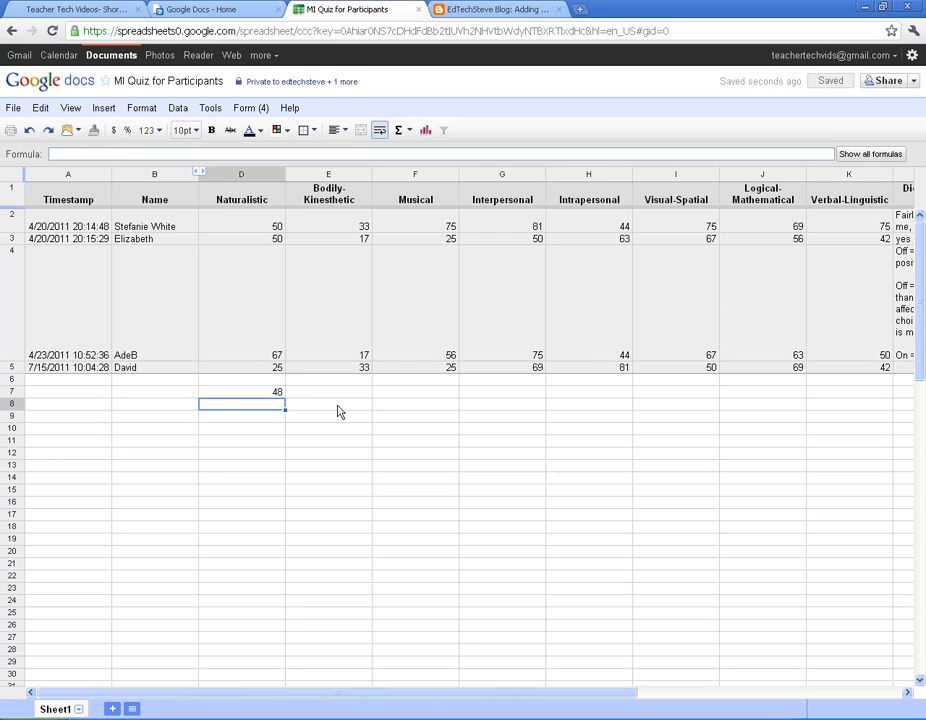
Insert a SUM over E2:E5 in E8, giving a Bodily-Kinesthetic total of 100
left_click(328, 390)
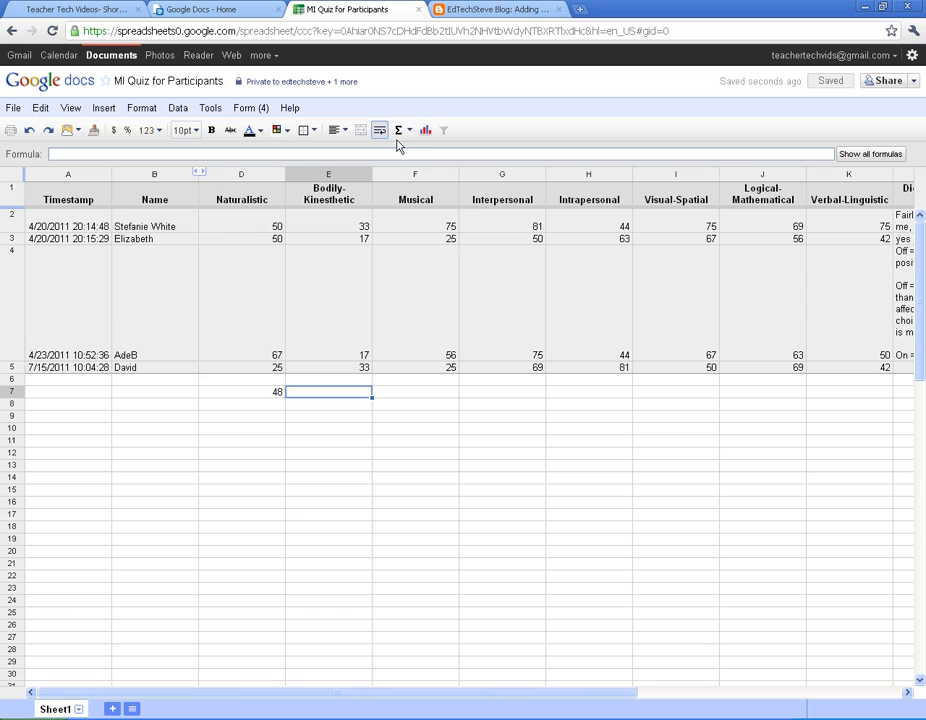
left_click(398, 130)
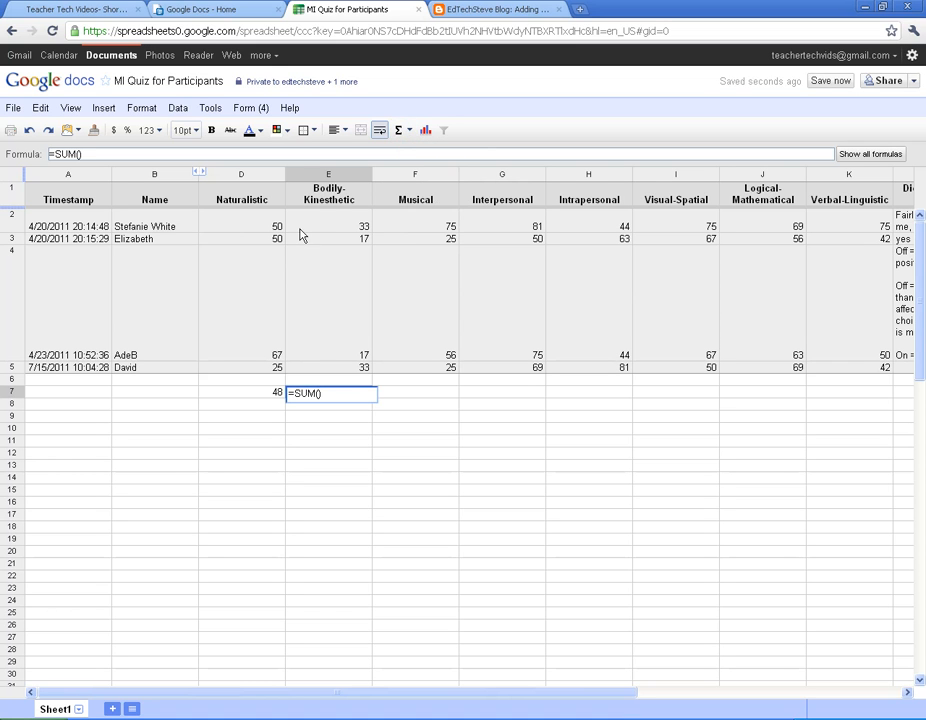
left_click_drag(328, 224, 328, 368)
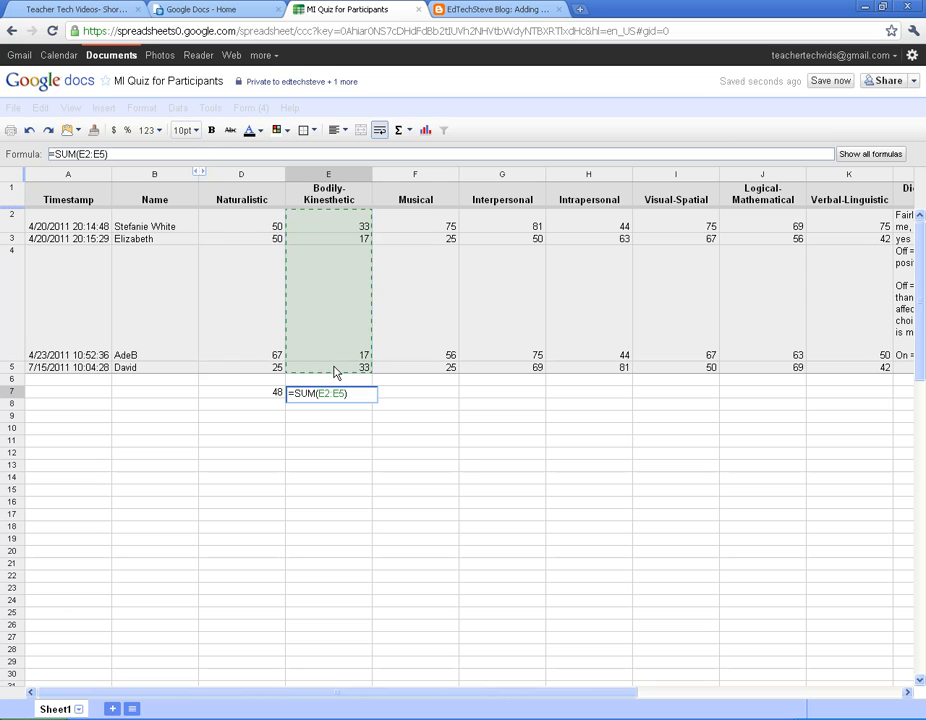
mouse_move(408, 528)
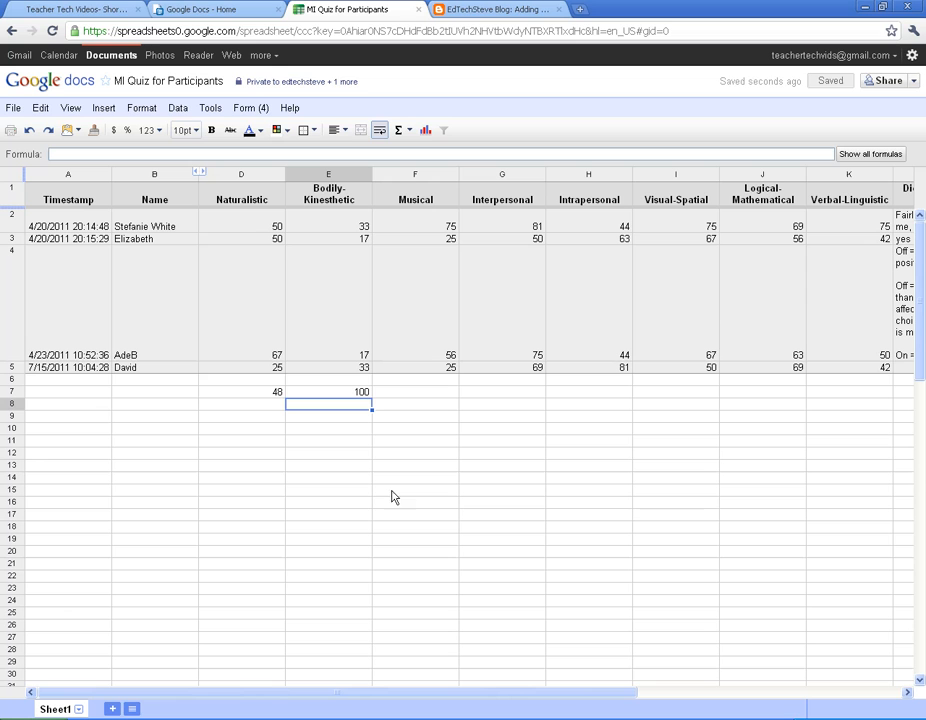
mouse_move(302, 258)
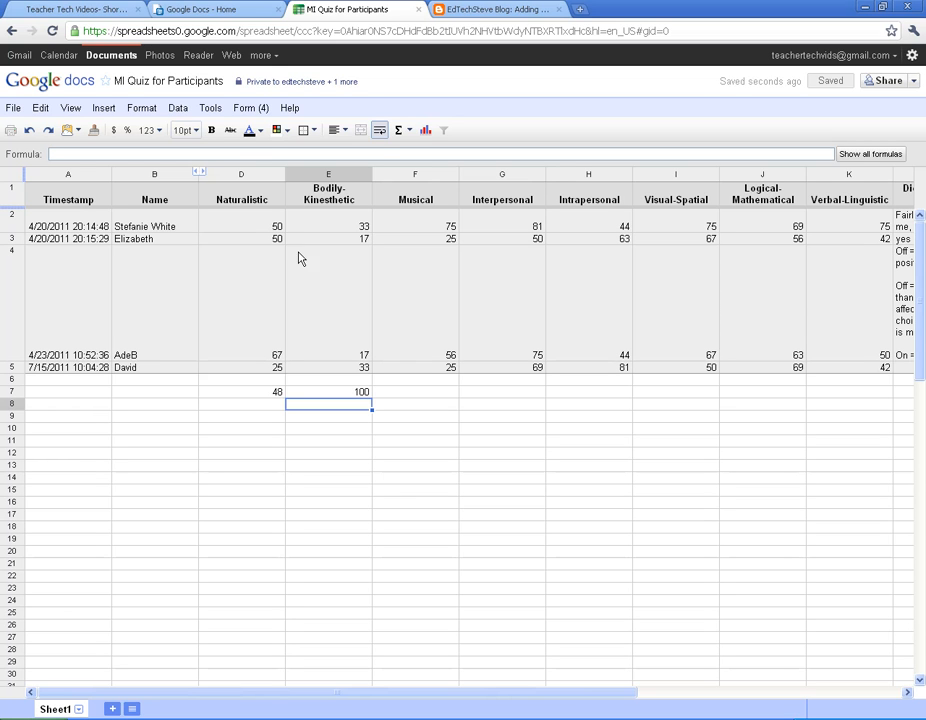
Show the Form (4) menu with its edit and response options
left_click(250, 108)
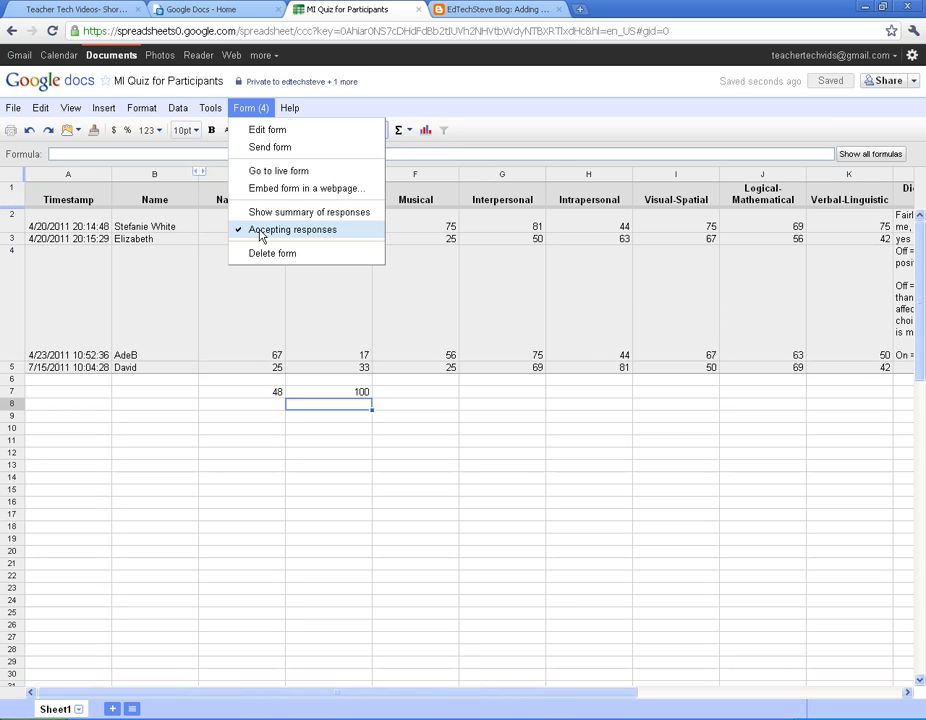
mouse_move(258, 124)
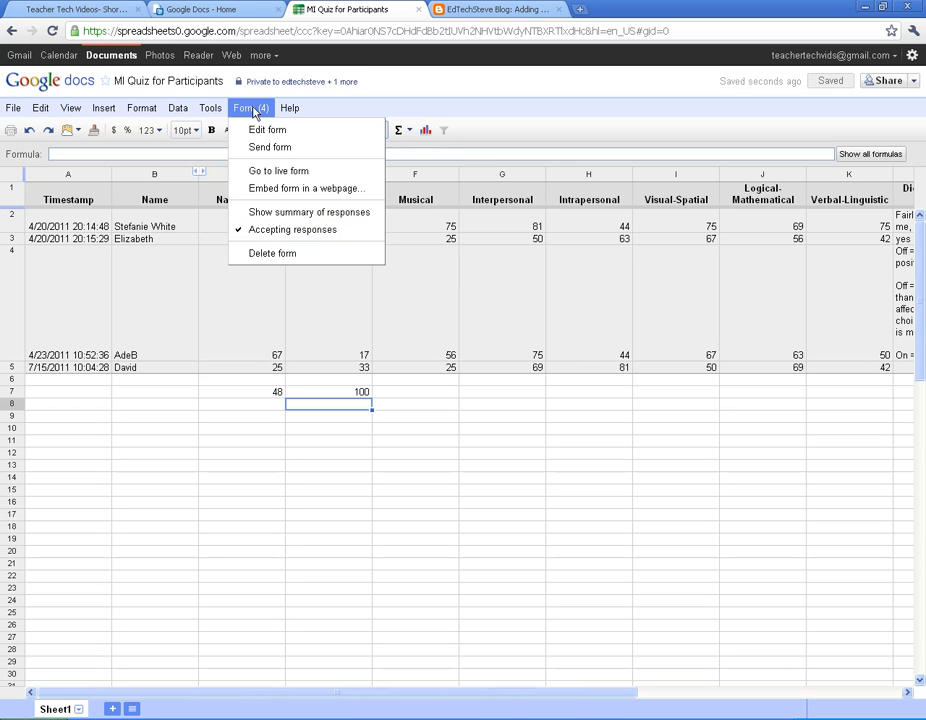
mouse_move(292, 228)
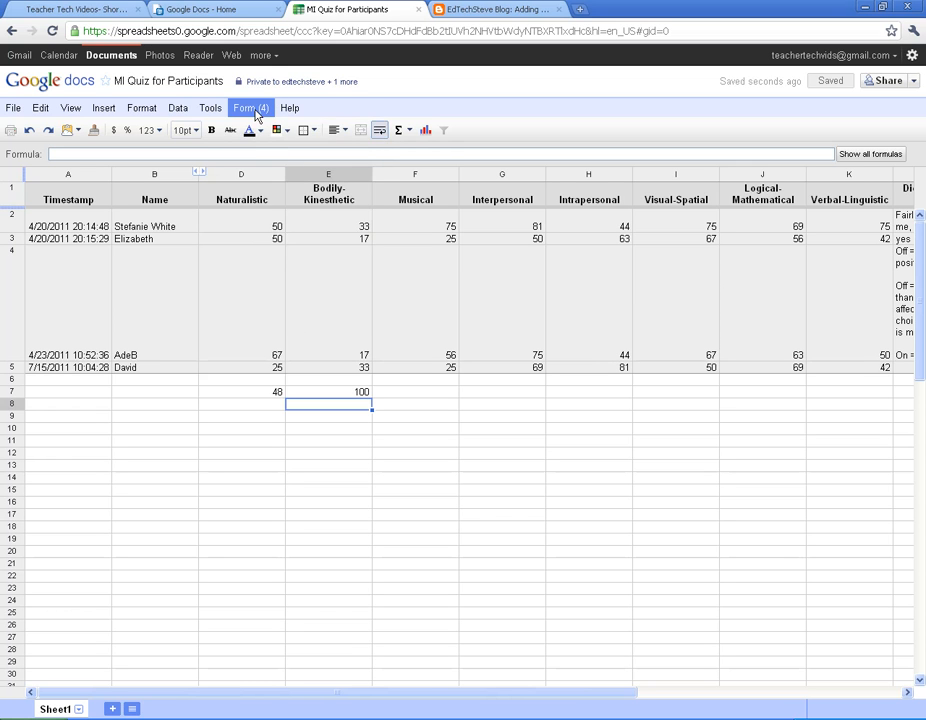
left_click(246, 108)
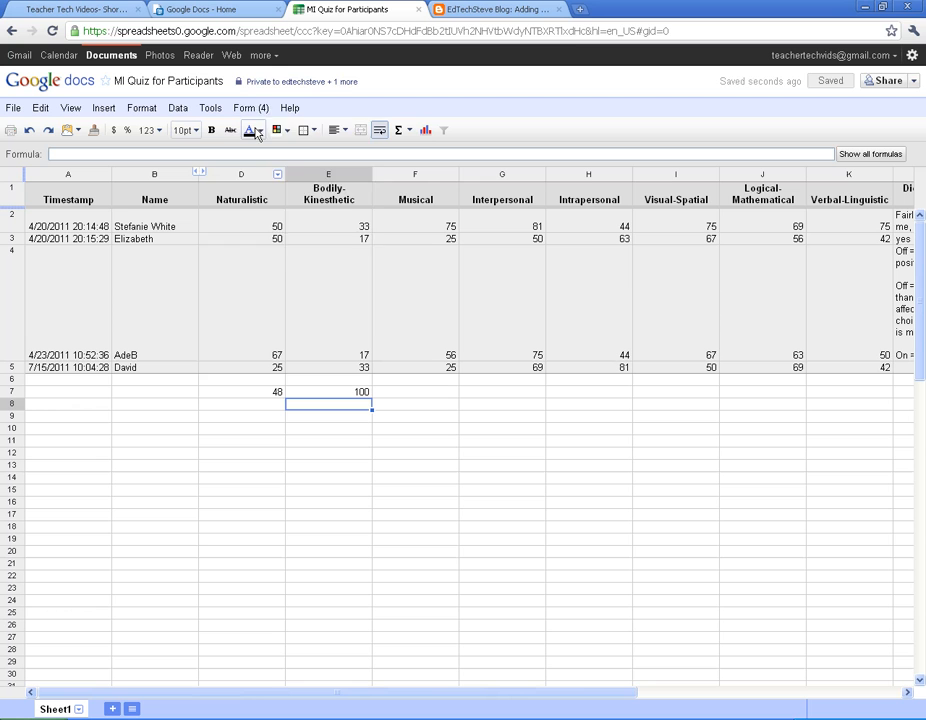
left_click(250, 108)
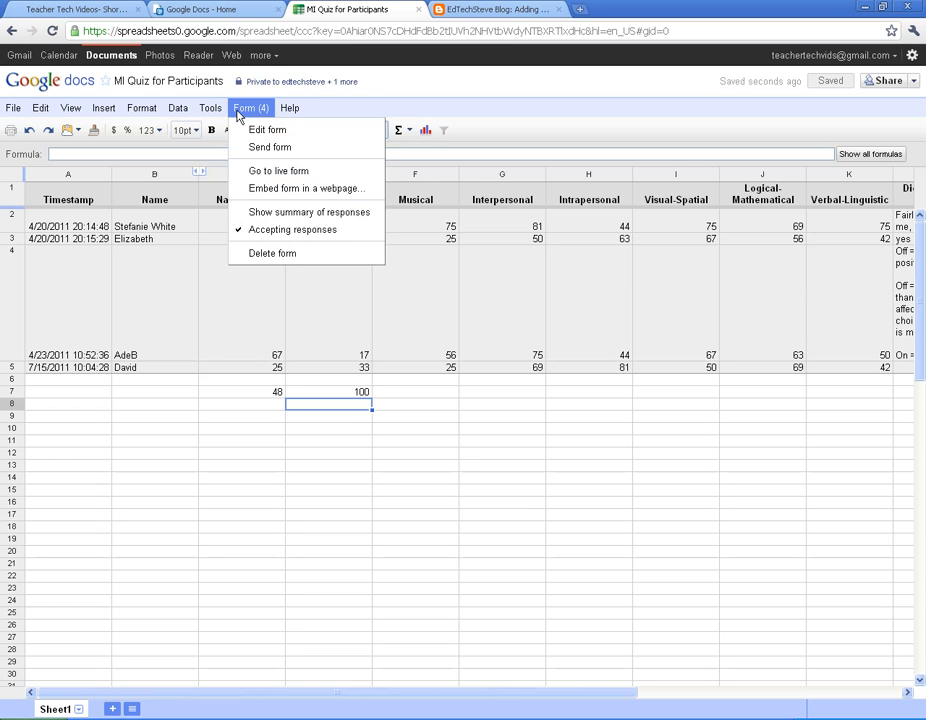
left_click(12, 108)
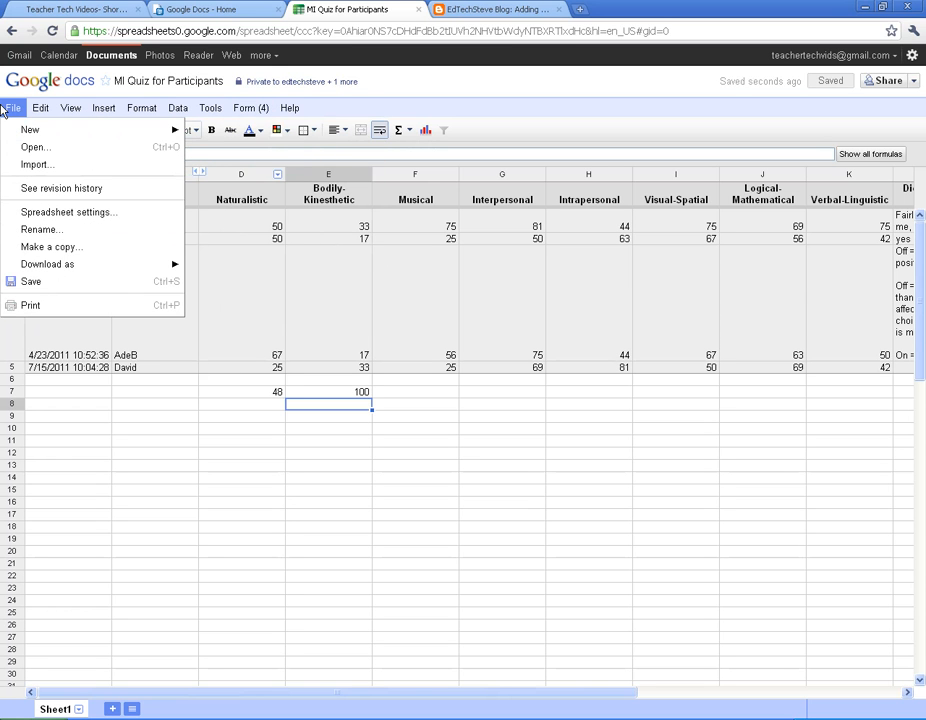
left_click(104, 108)
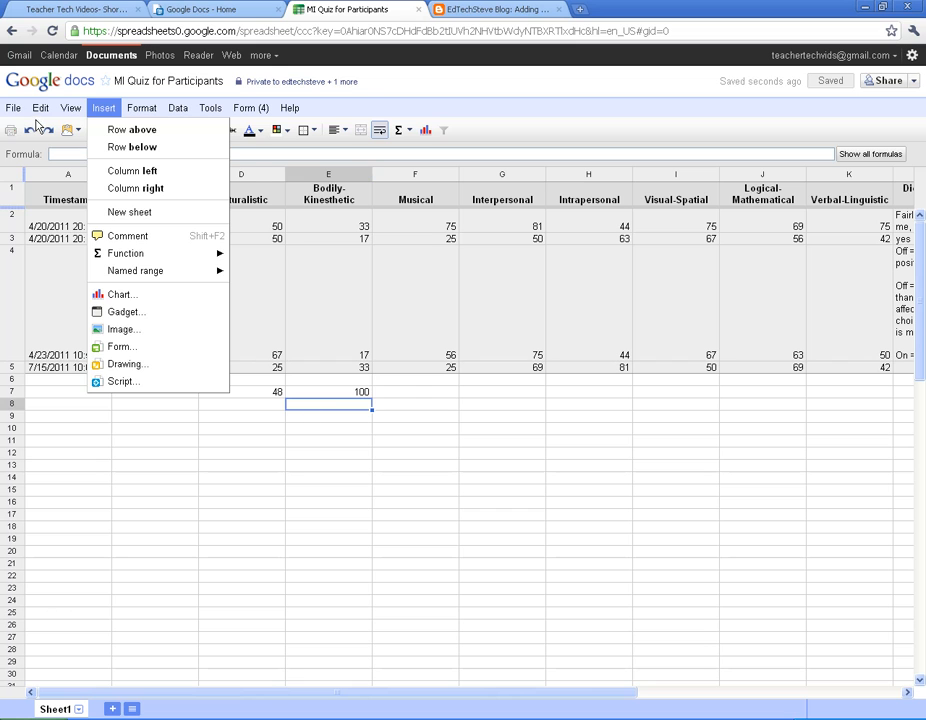
left_click(12, 108)
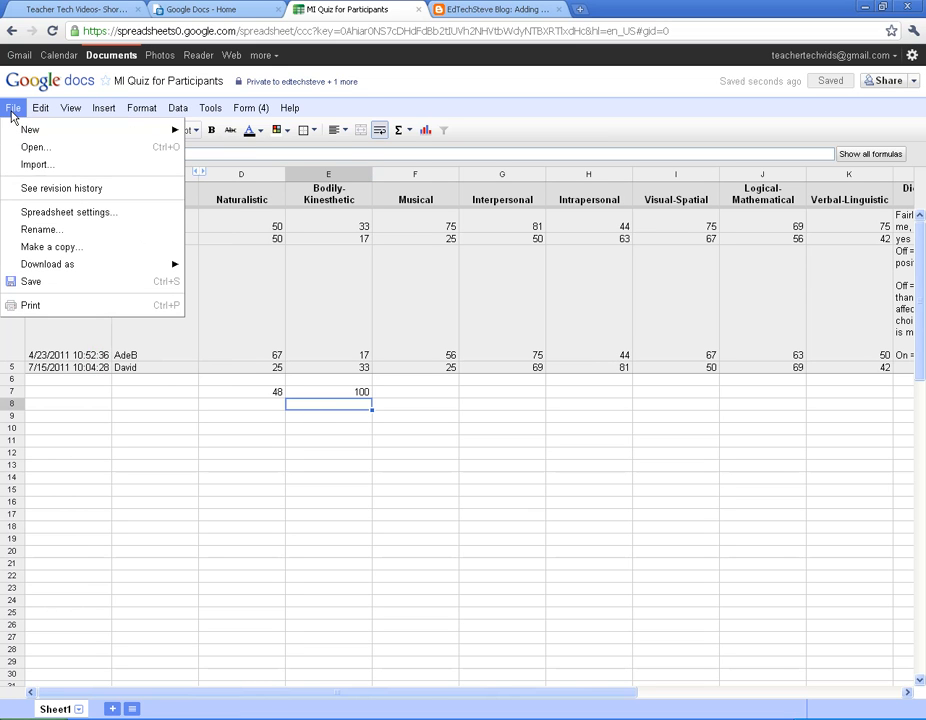
mouse_move(48, 264)
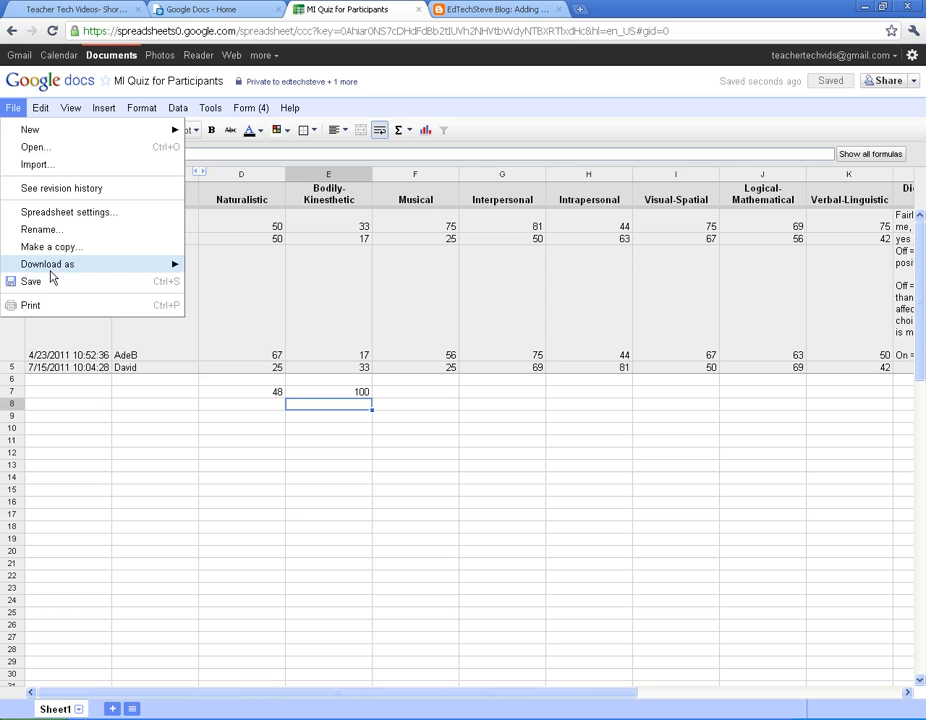
left_click(48, 264)
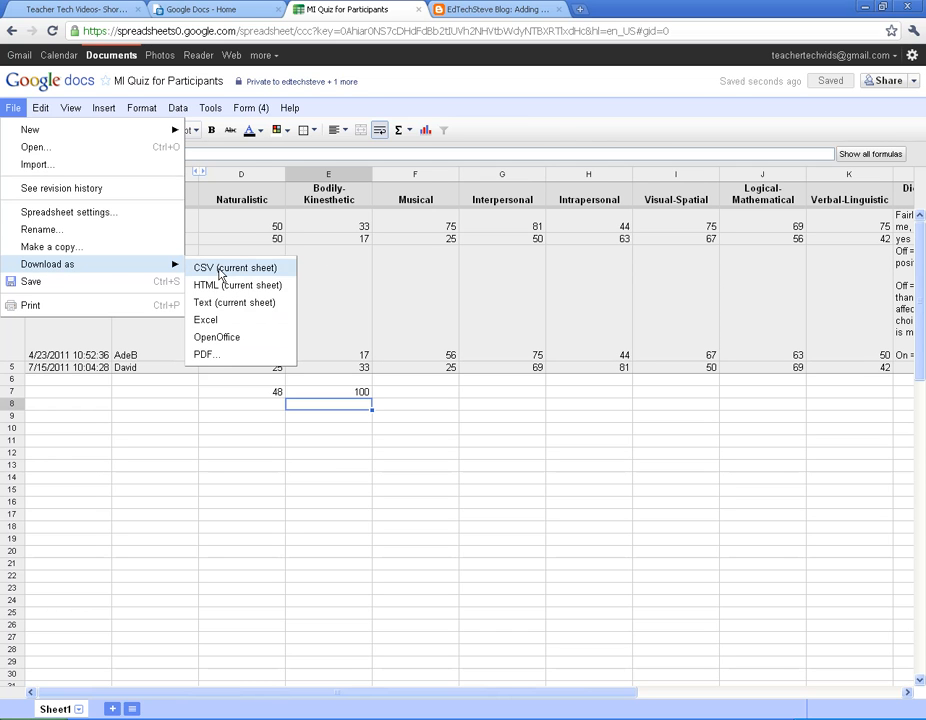
mouse_move(238, 302)
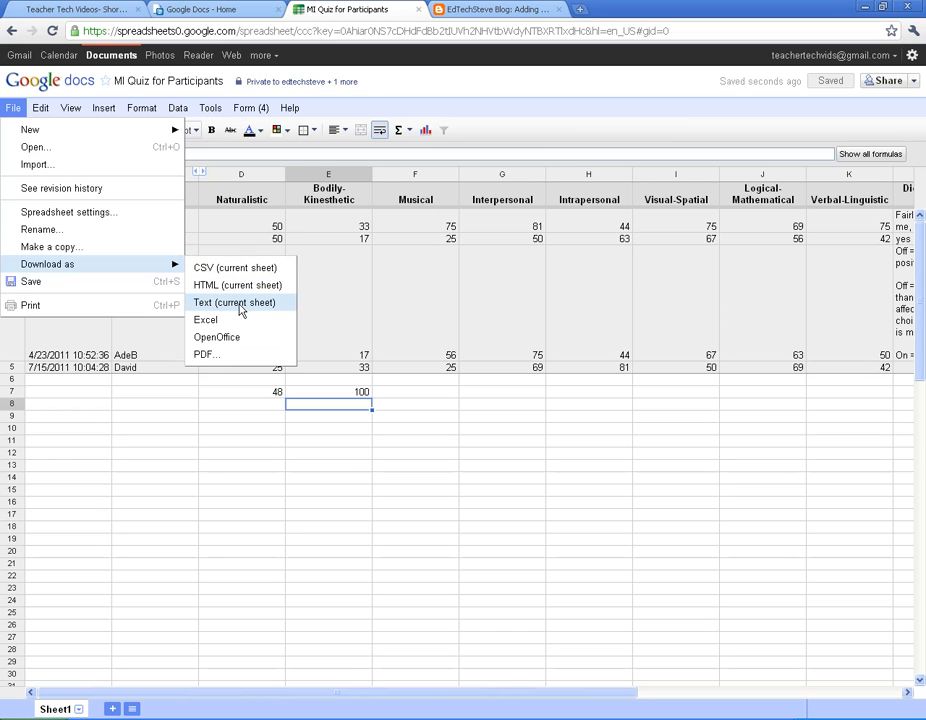
mouse_move(204, 320)
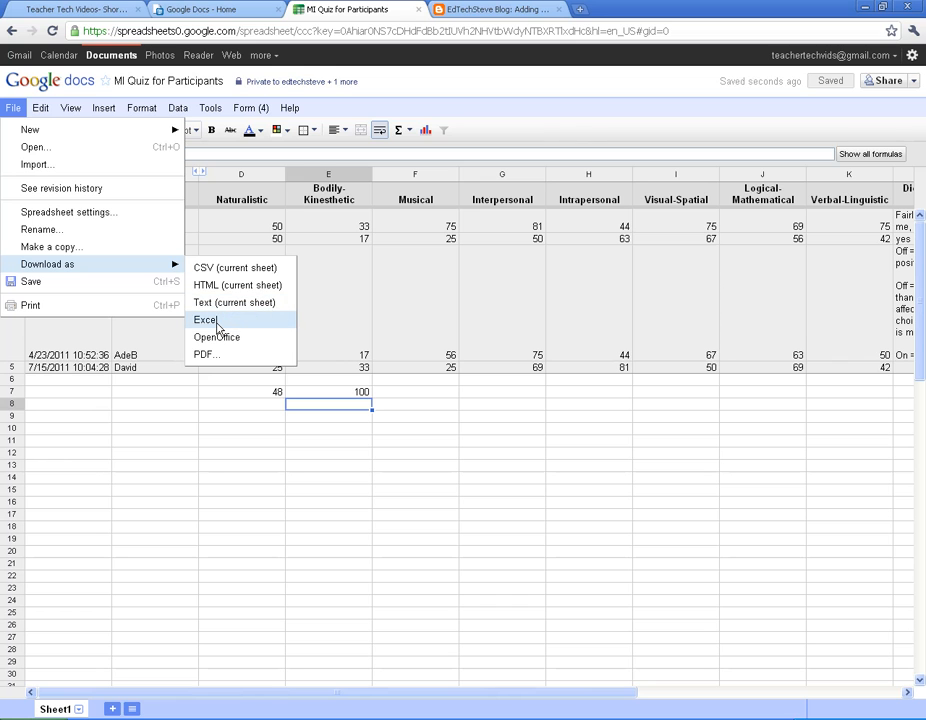
mouse_move(216, 336)
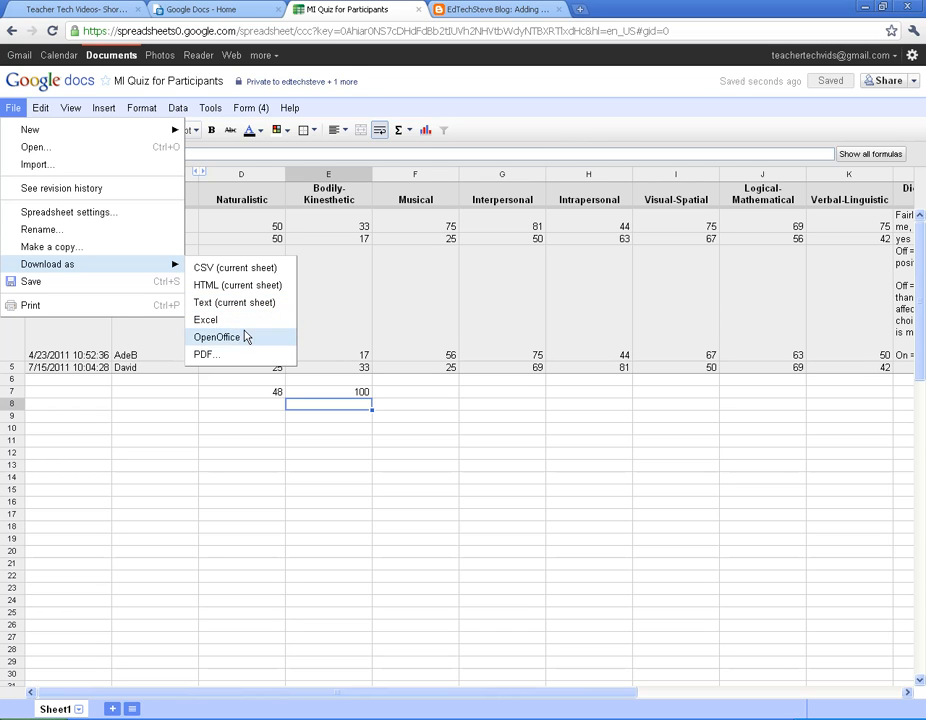
mouse_move(204, 356)
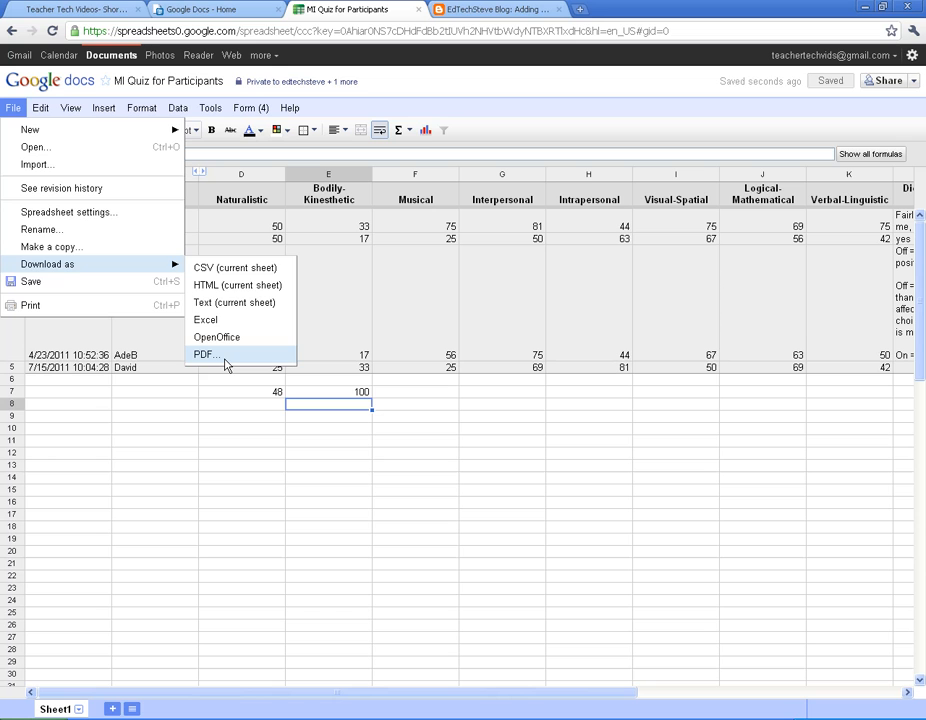
left_click(328, 442)
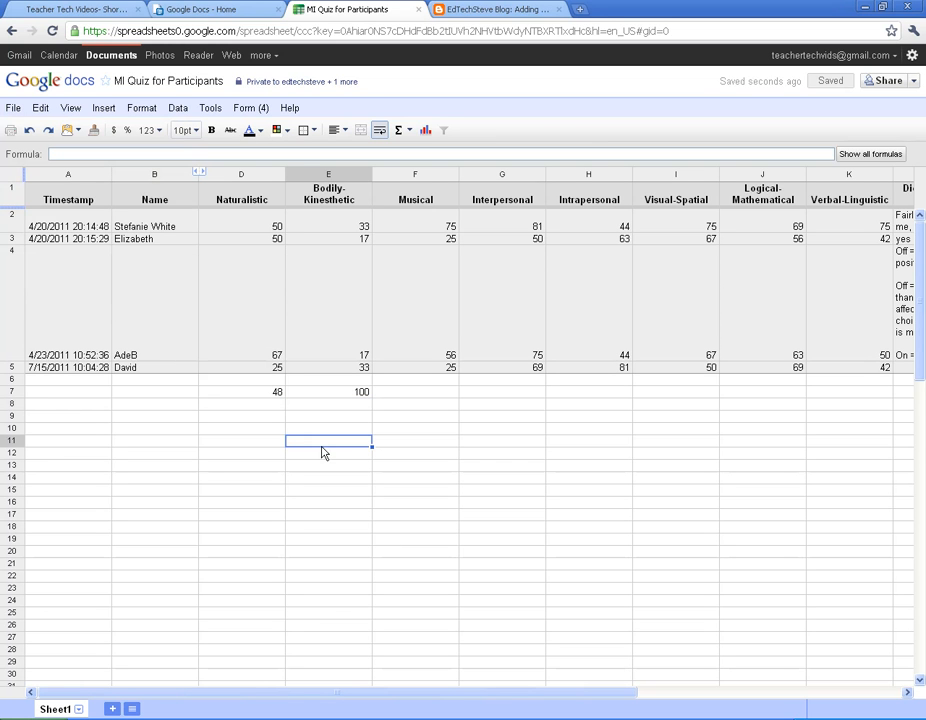
mouse_move(260, 432)
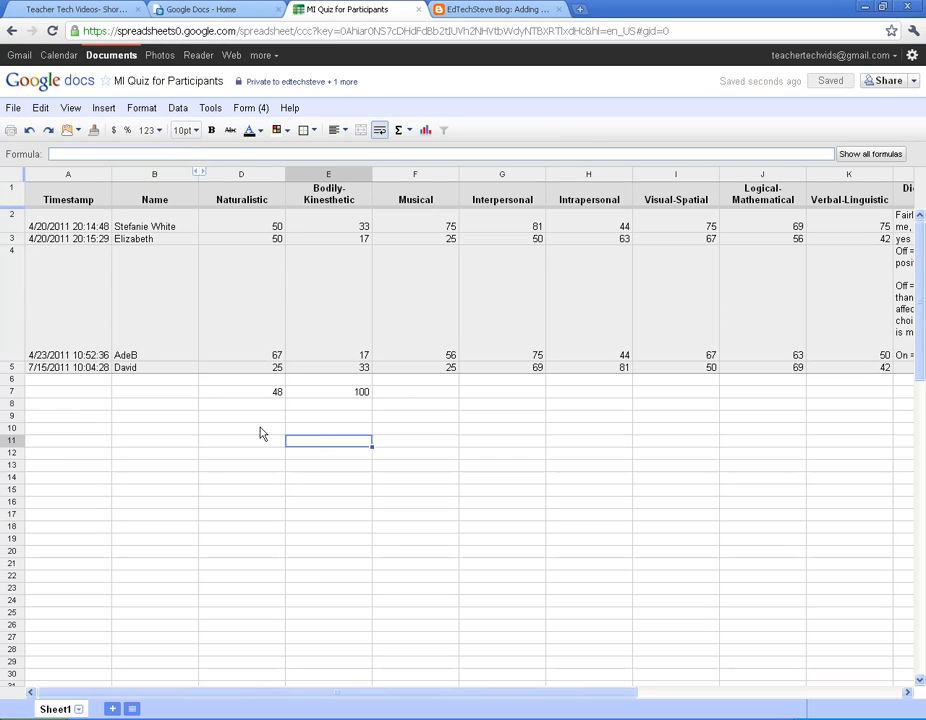
left_click(328, 390)
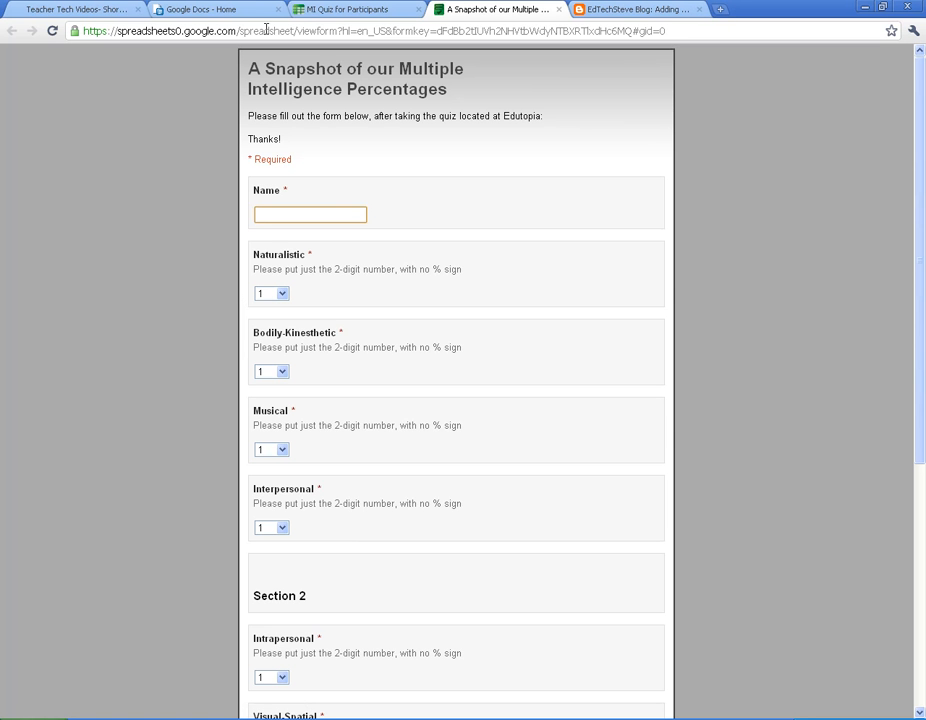
mouse_move(148, 404)
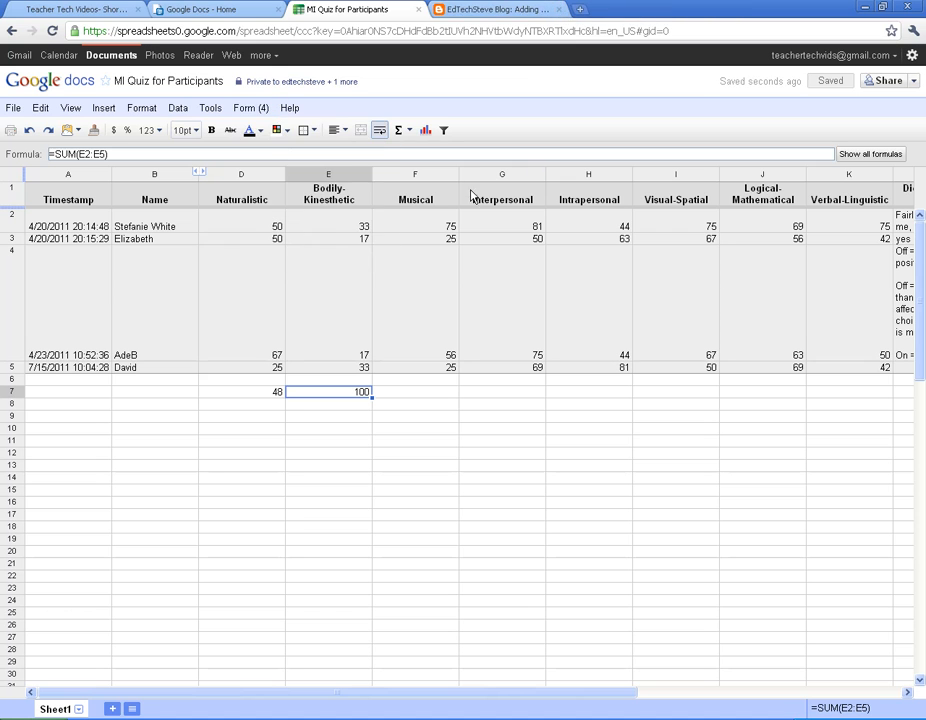
left_click(250, 108)
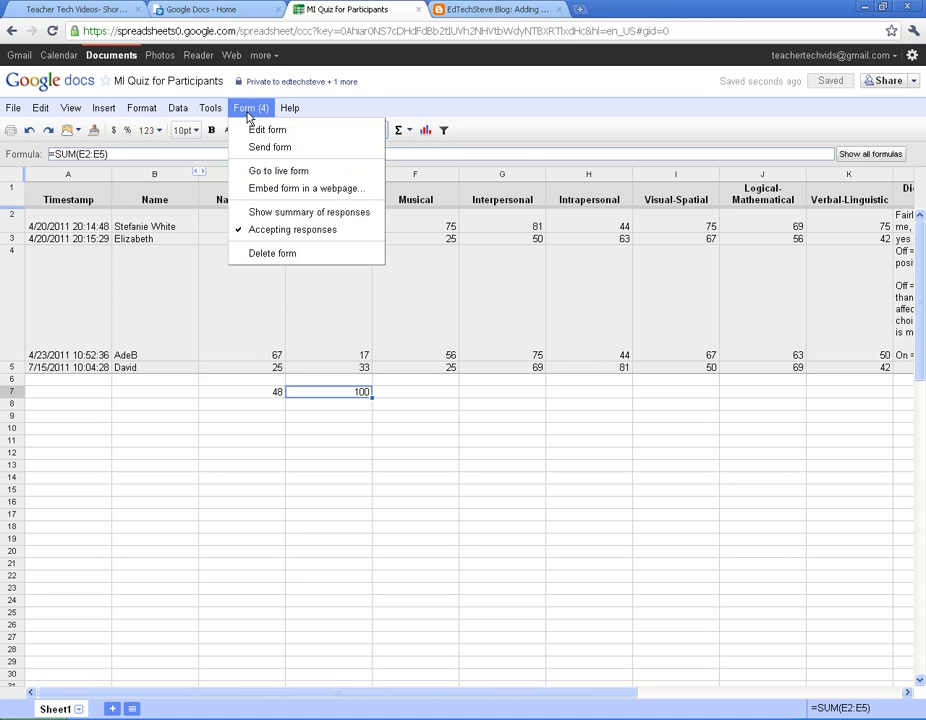
left_click(306, 188)
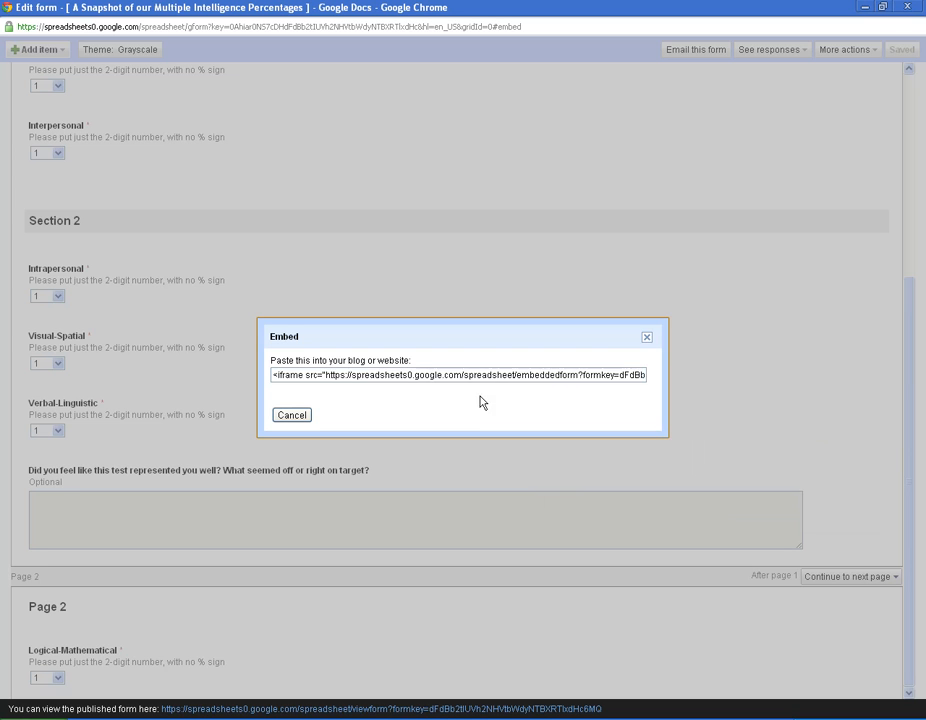
left_click(458, 376)
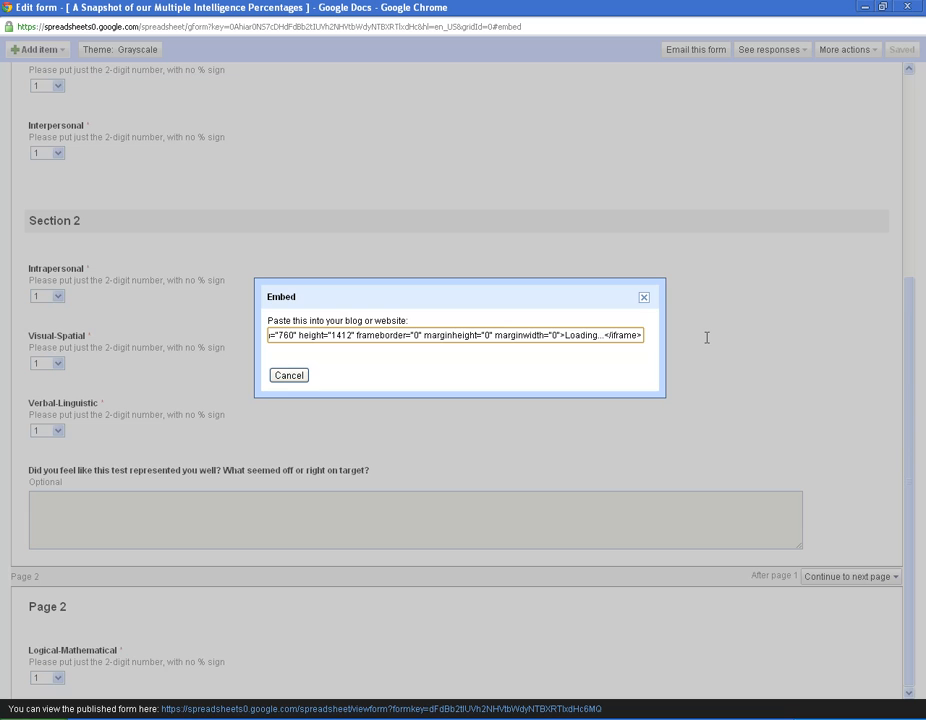
left_click(458, 336)
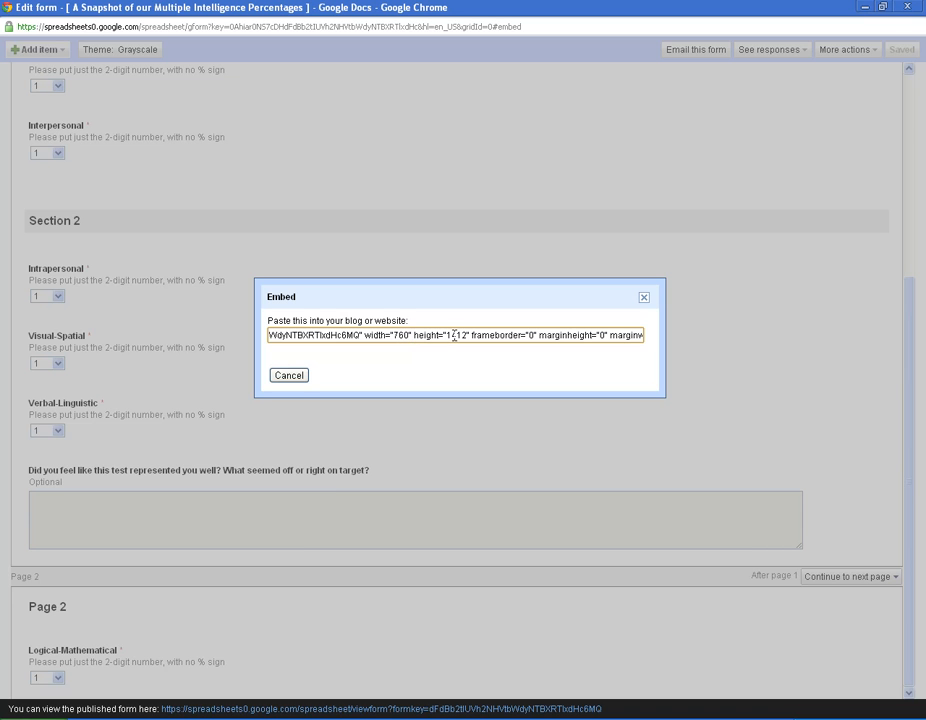
left_click(288, 376)
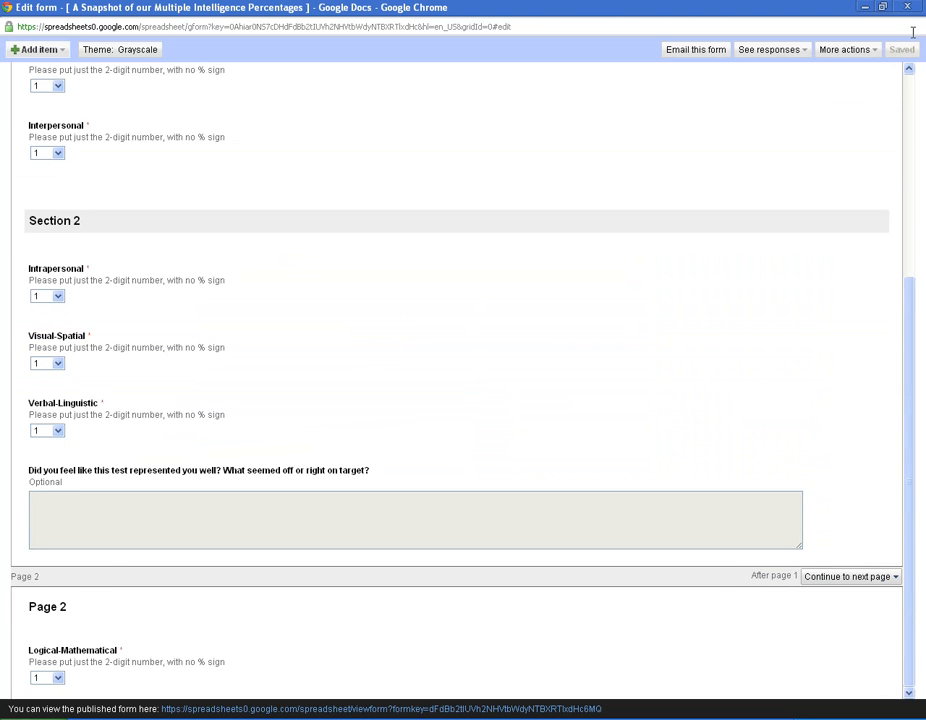
left_click(344, 8)
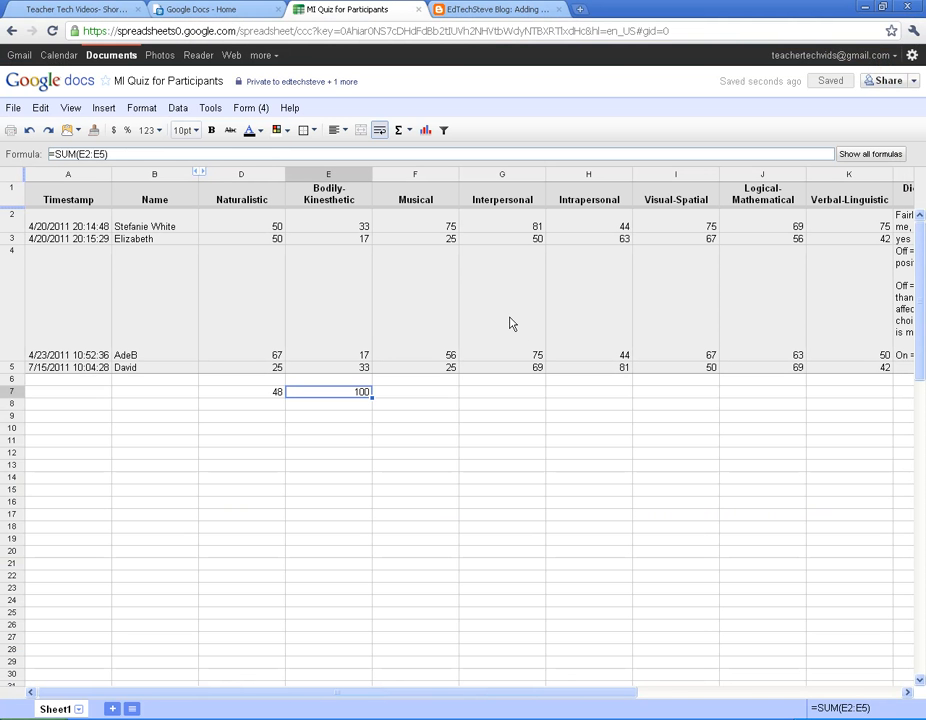
mouse_move(308, 436)
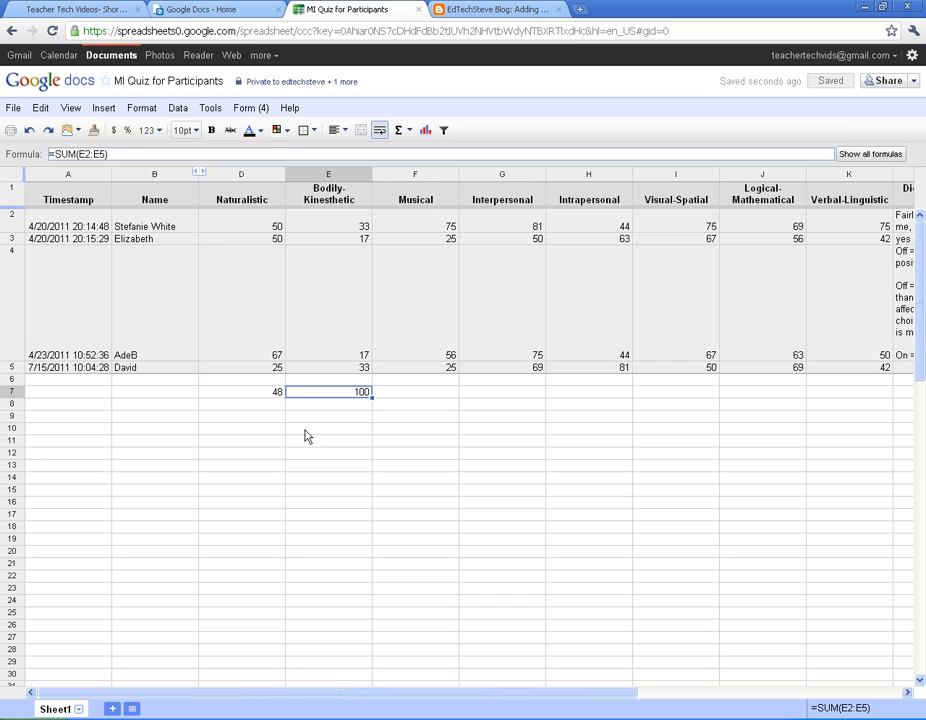
Choose Edit form from the Form menu to reach the quiz editor
left_click(248, 108)
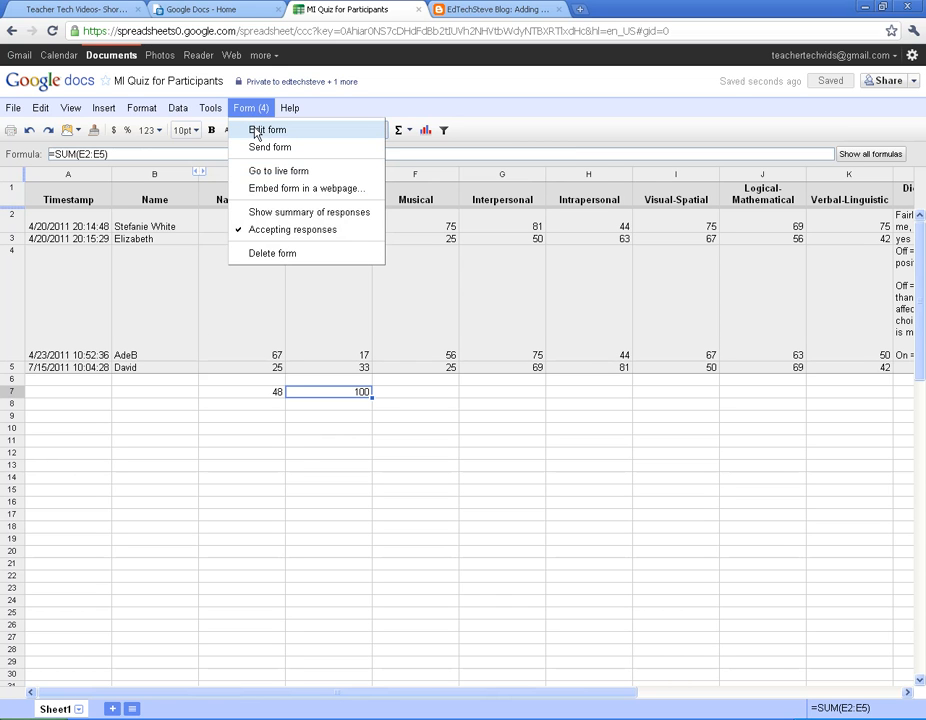
left_click(268, 130)
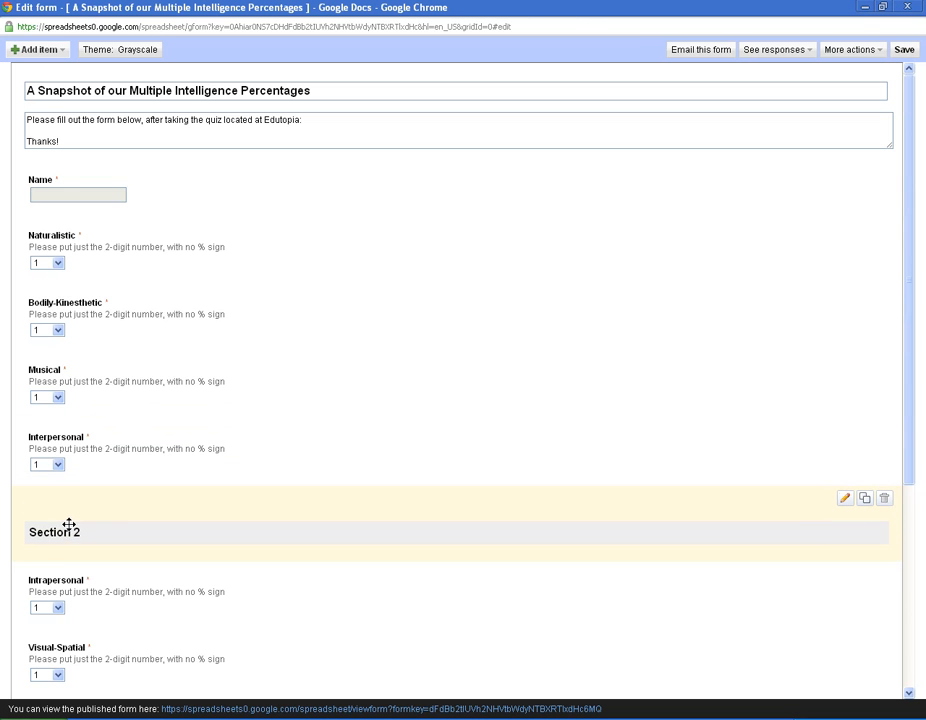
mouse_move(136, 510)
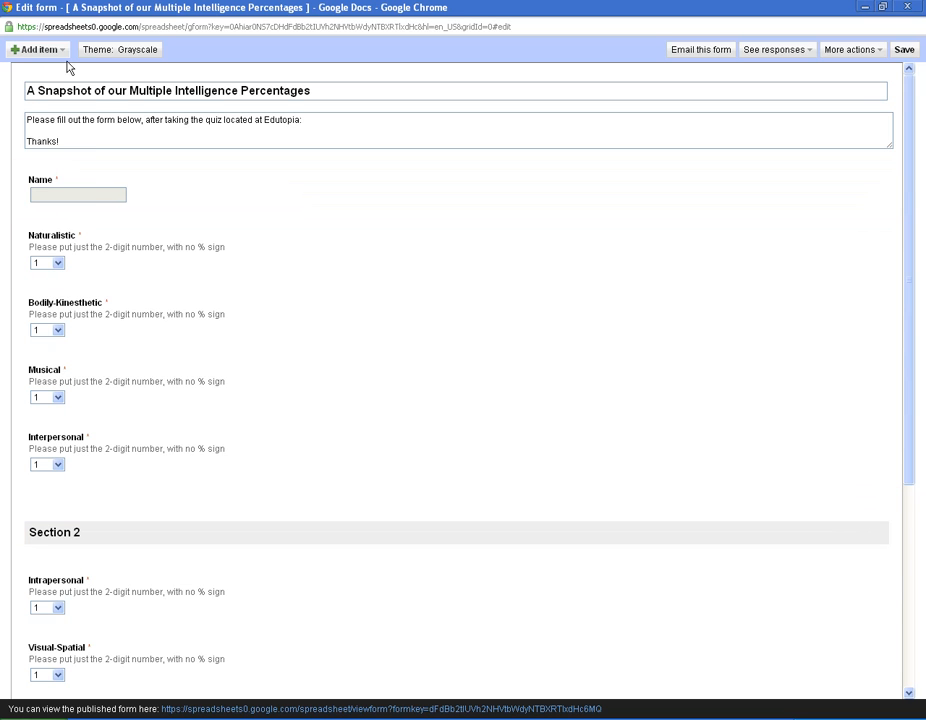
Add a section header titled Section 3 above the Verbal-Linguistic question
left_click(36, 48)
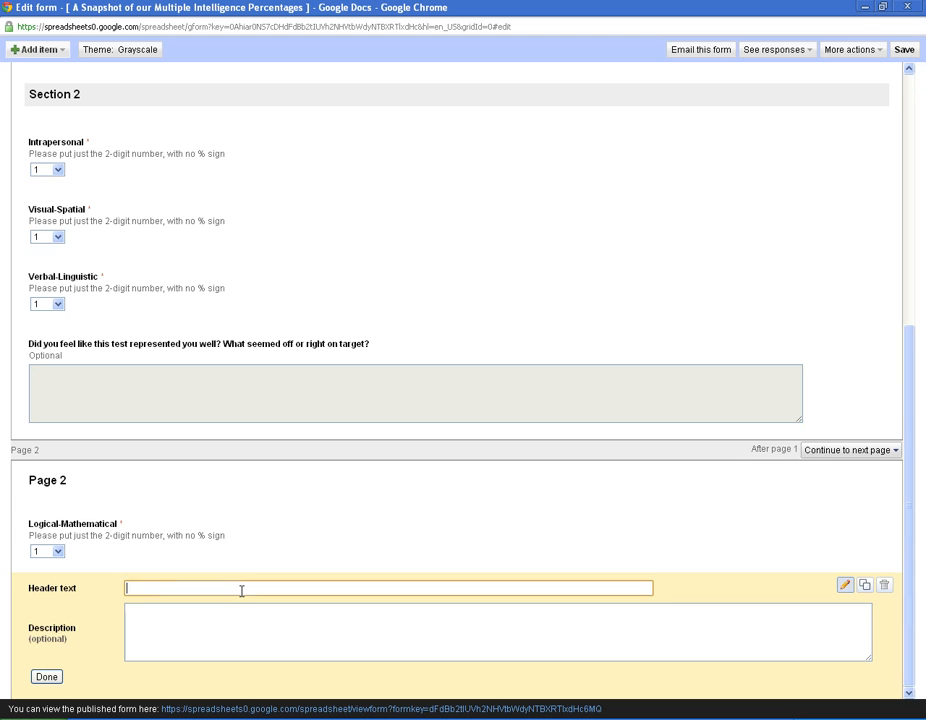
type("Section 3")
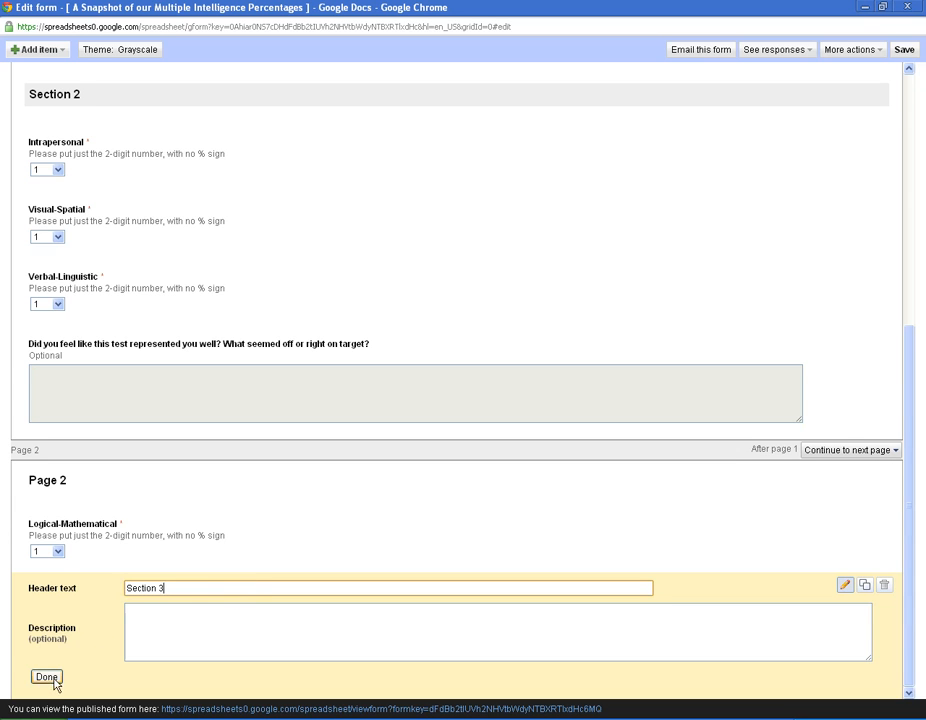
left_click(46, 676)
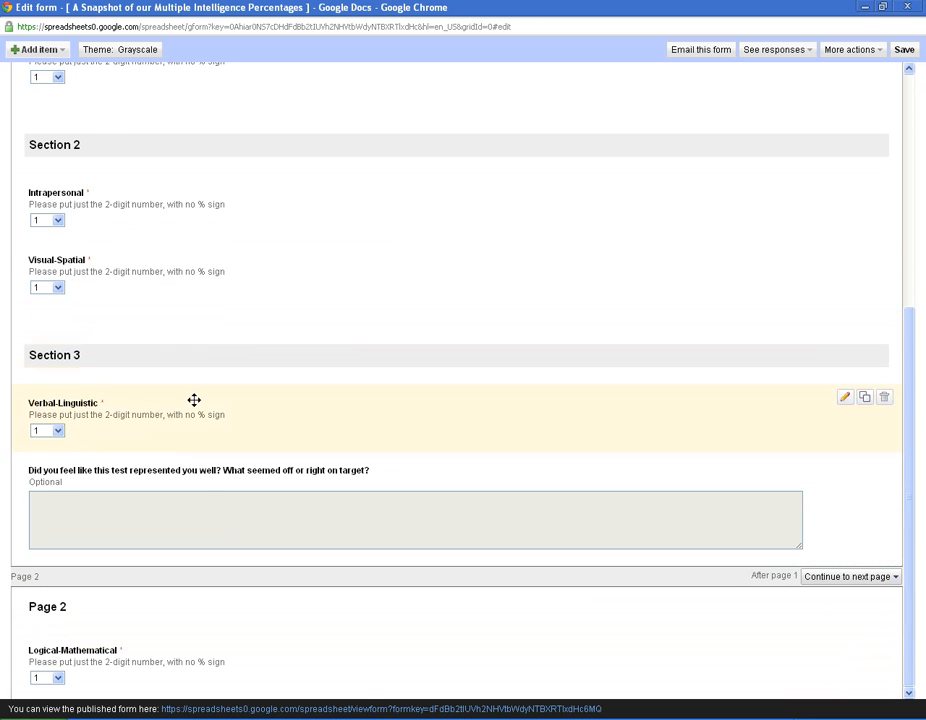
Review the form layout and begin adding a new page break item
scroll("up", 3)
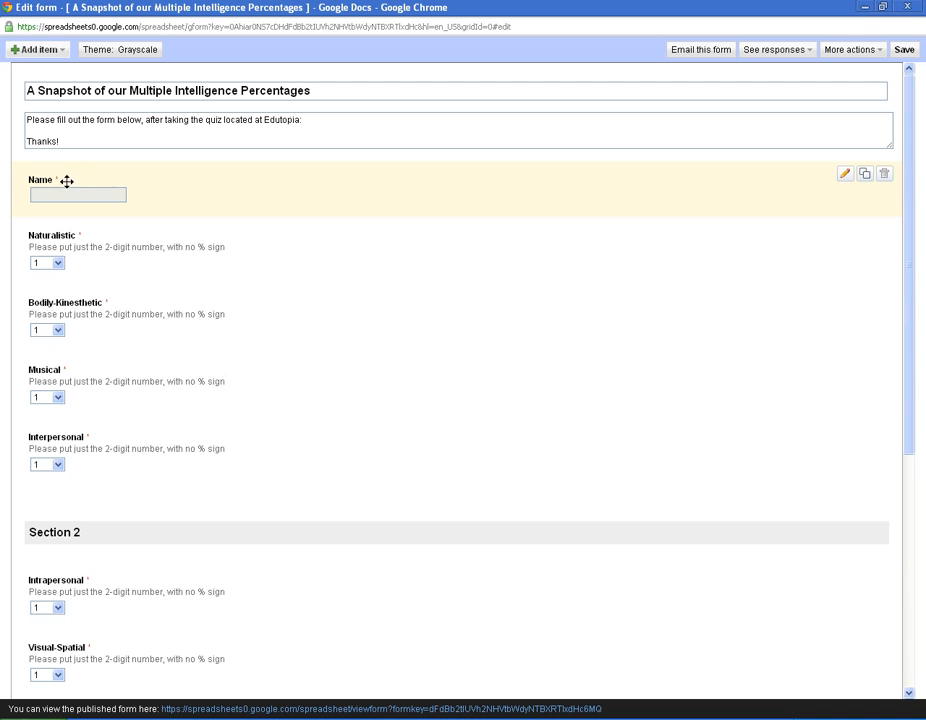
scroll("down", 3)
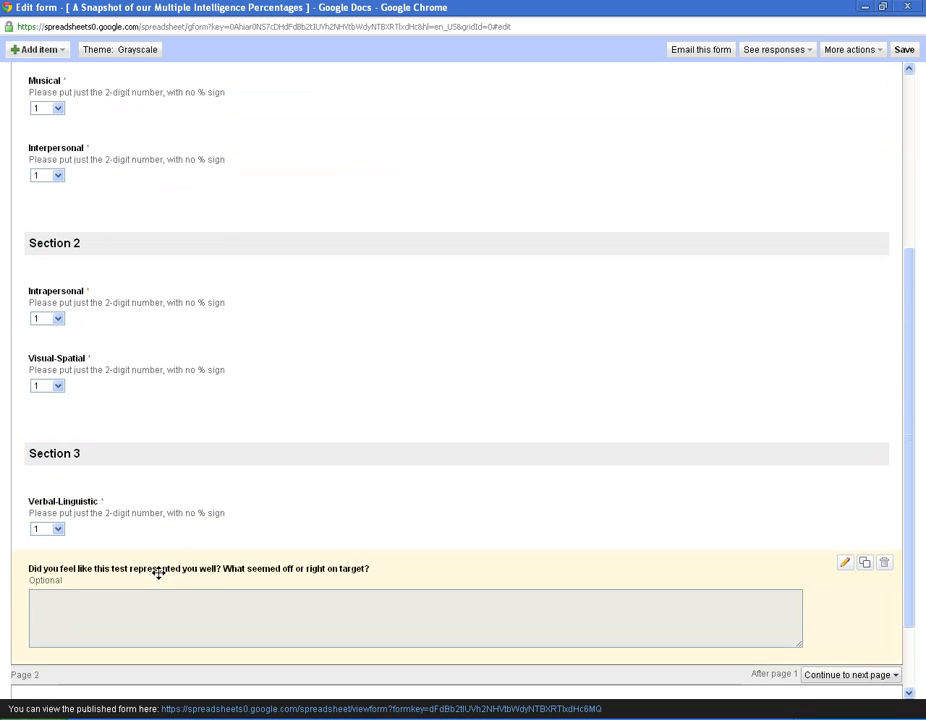
scroll("down", 3)
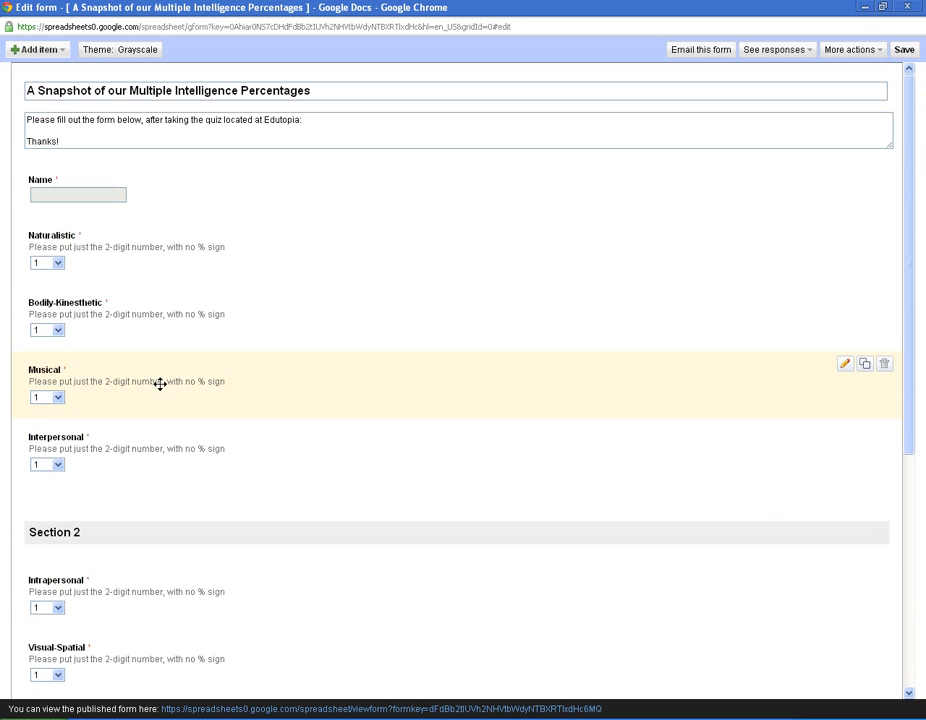
left_click(38, 48)
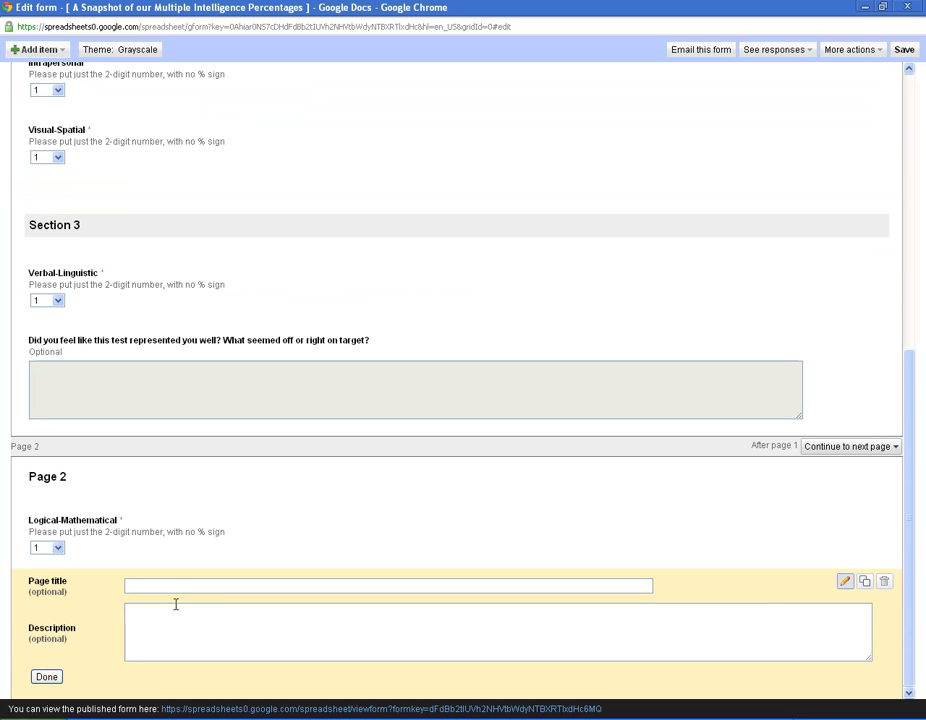
Title the new break Page 3 so it follows the Logical-Mathematical question
type("Page 3")
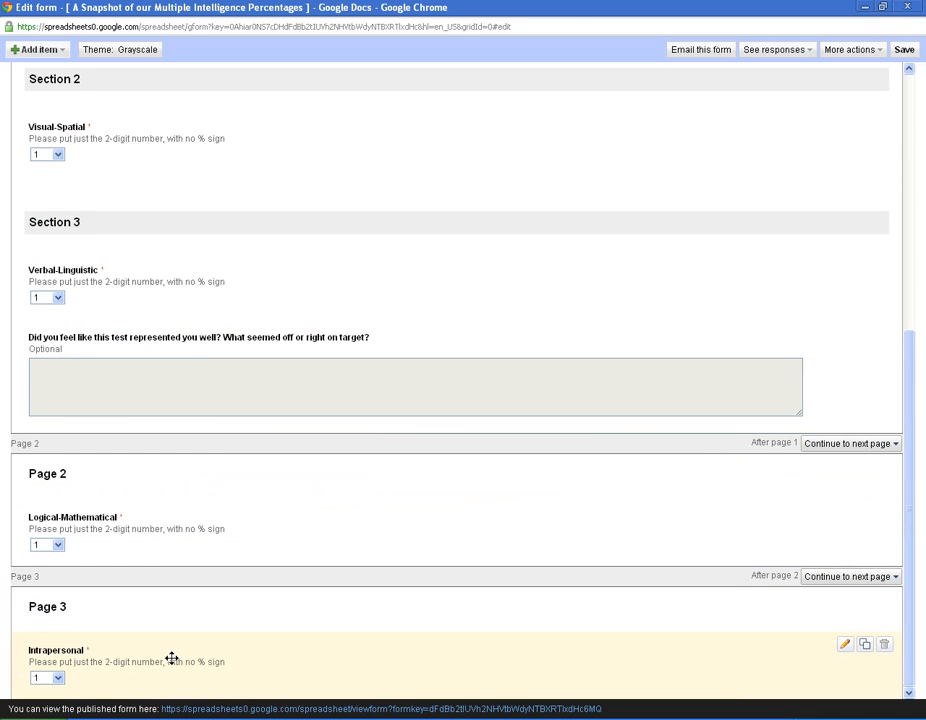
mouse_move(228, 634)
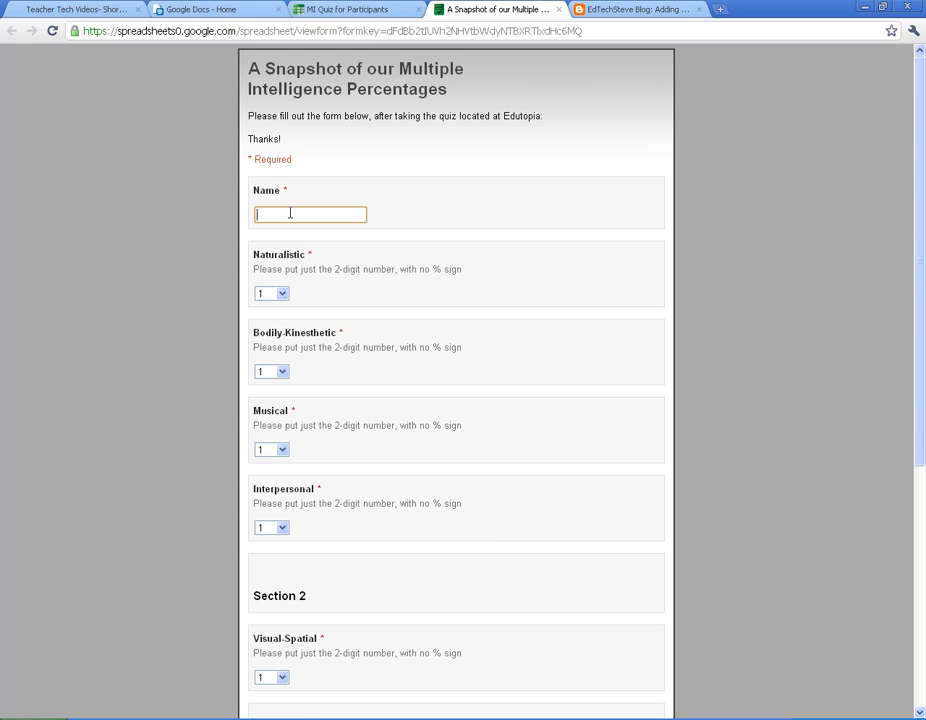
Enter the name Steve on the live form's first page and continue to Page 2
type("Steve")
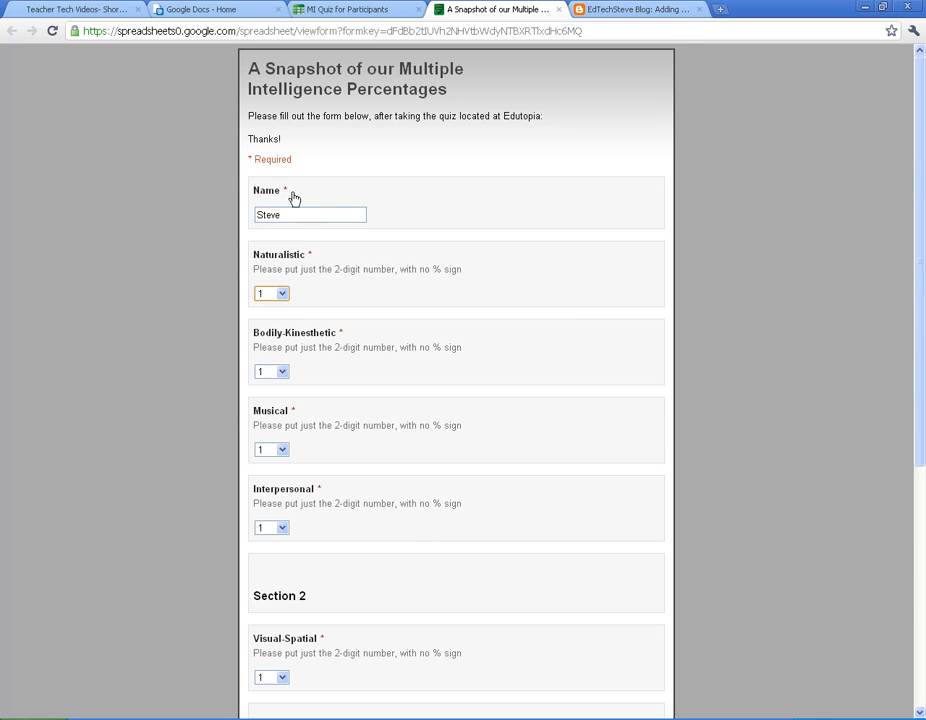
left_click(310, 214)
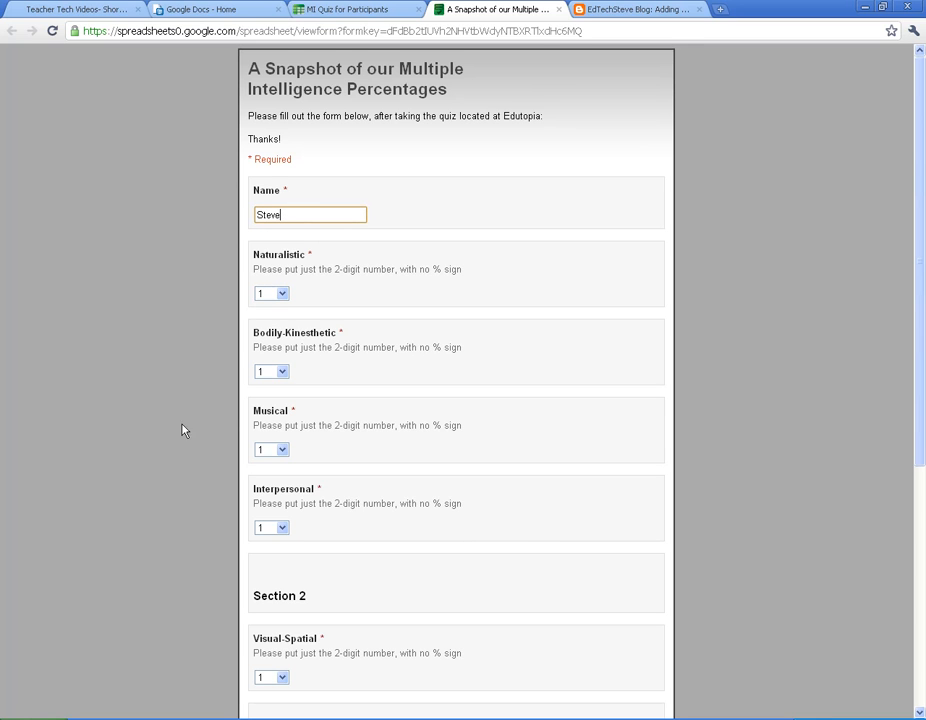
scroll("down", 3)
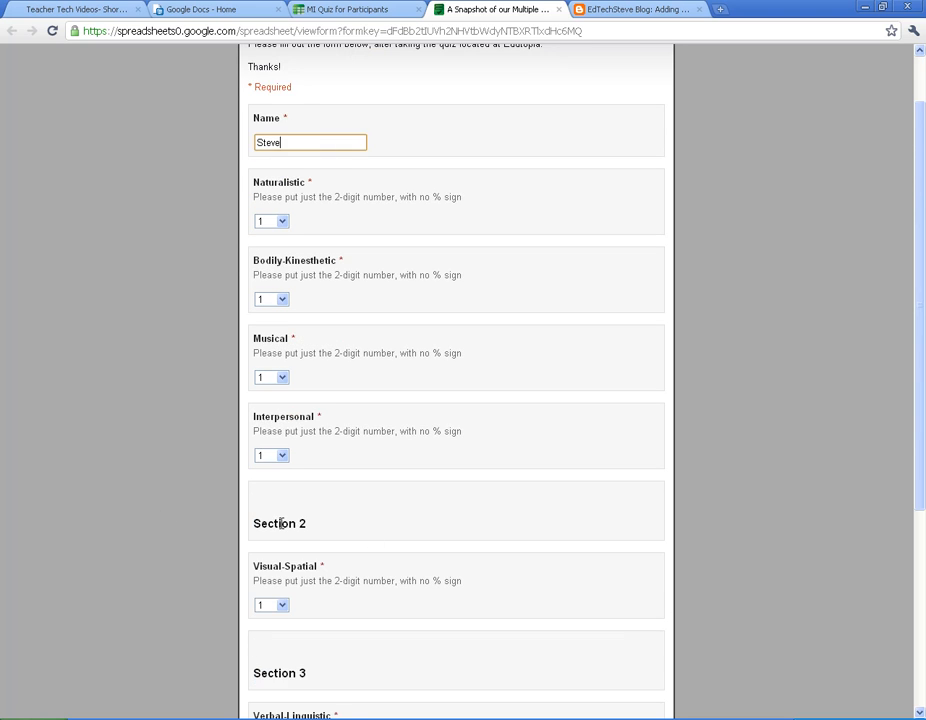
scroll("down", 3)
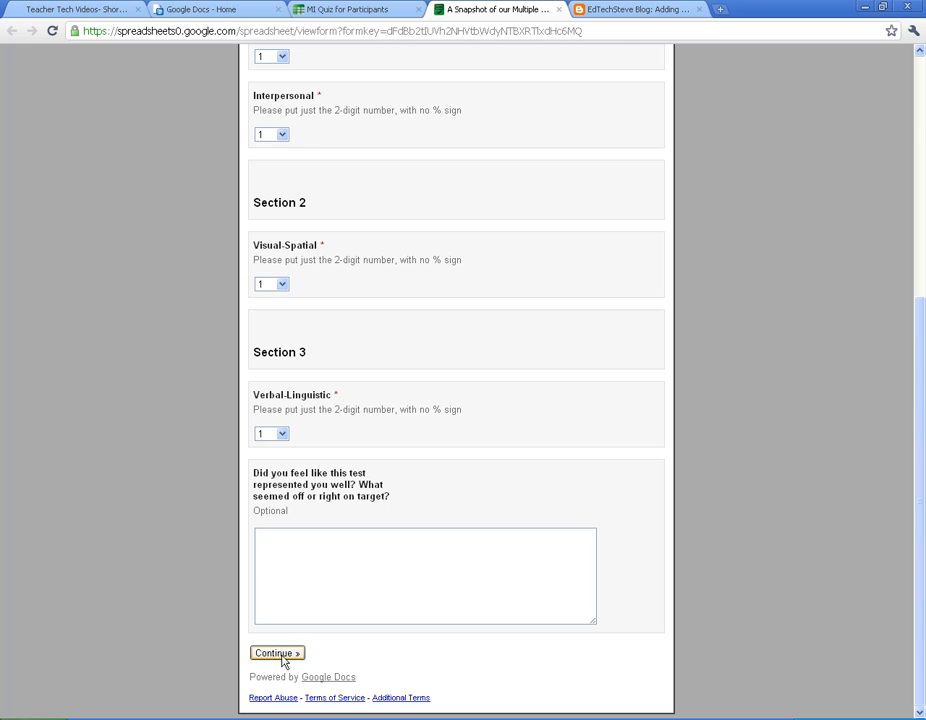
left_click(276, 652)
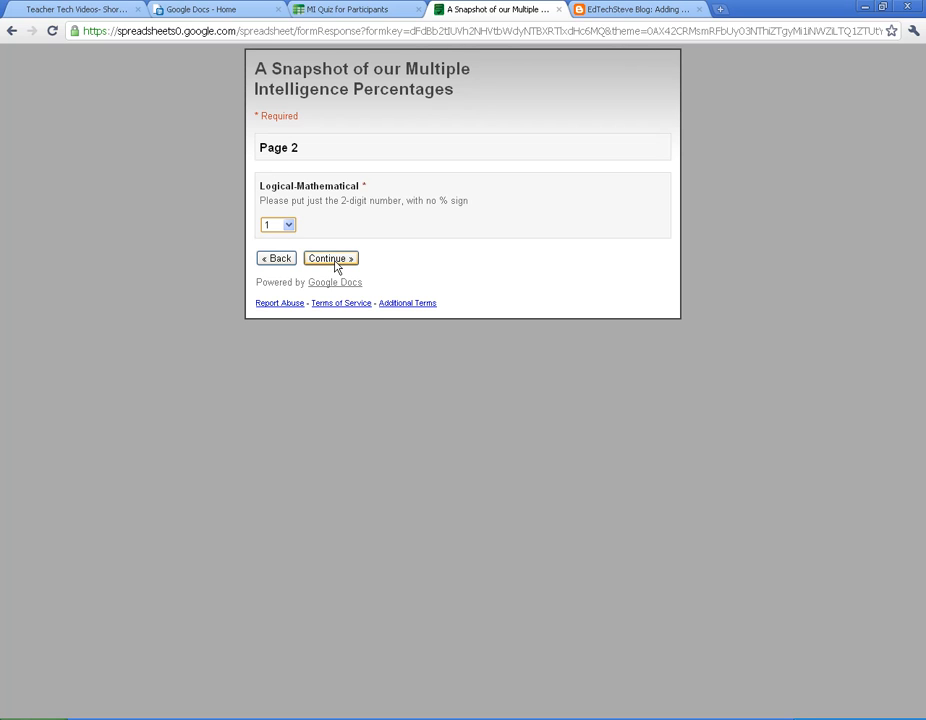
Continue through Page 3 and submit the test response
left_click(330, 258)
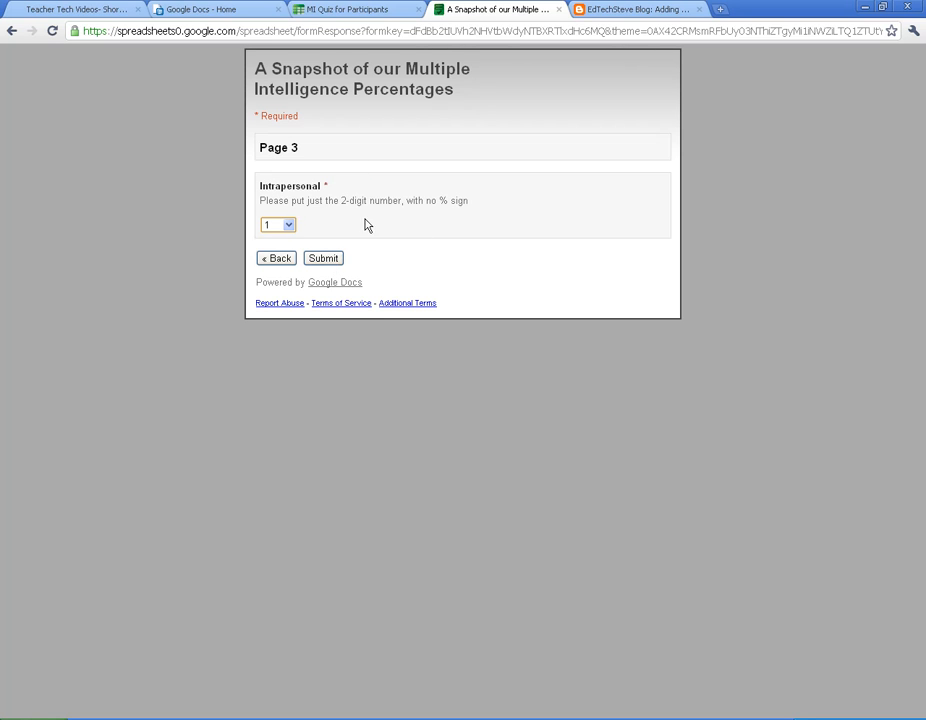
mouse_move(342, 140)
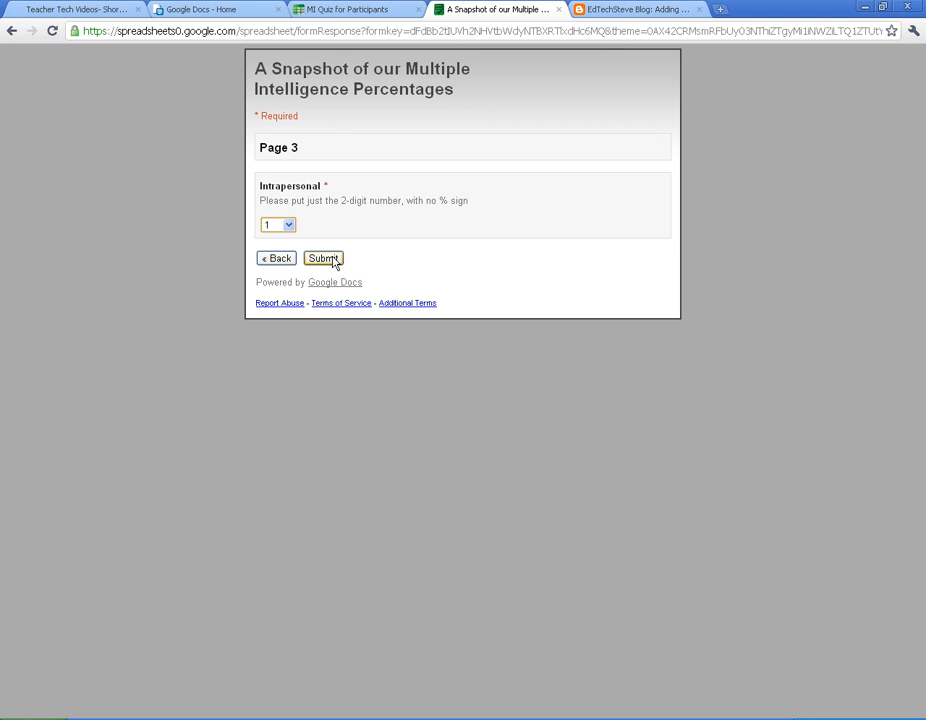
left_click(344, 8)
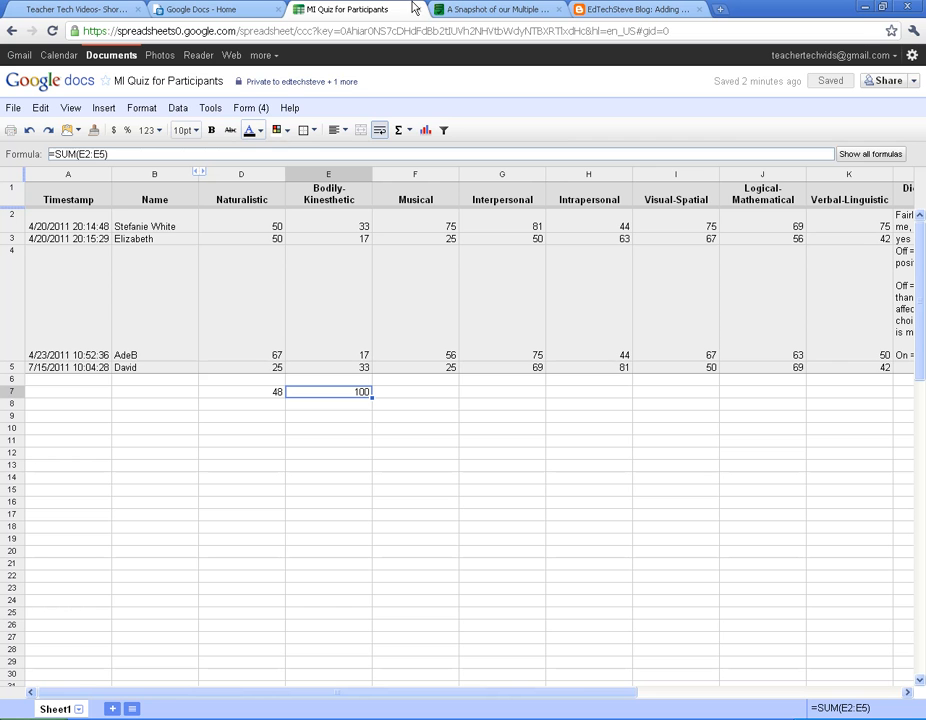
Return to the MI Quiz spreadsheet and choose Edit form from the Form menu
left_click(496, 8)
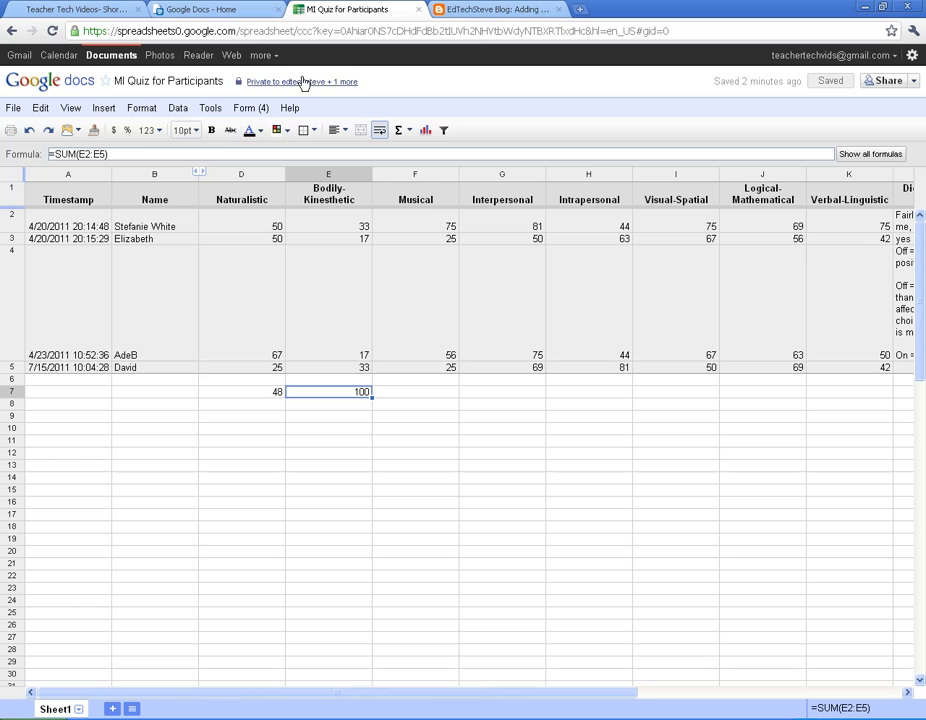
left_click(216, 8)
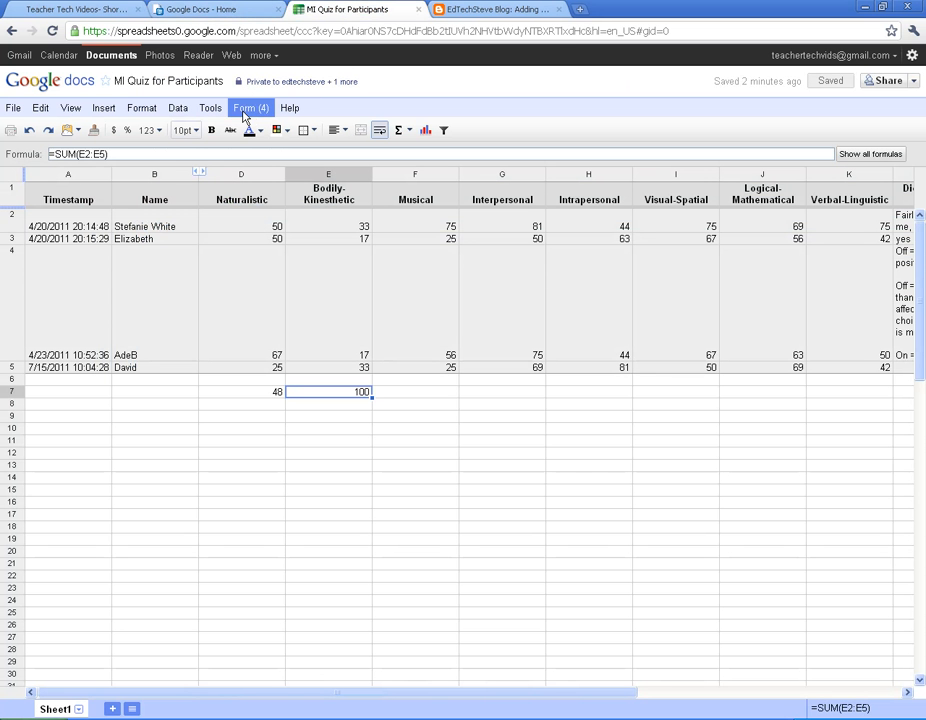
left_click(248, 108)
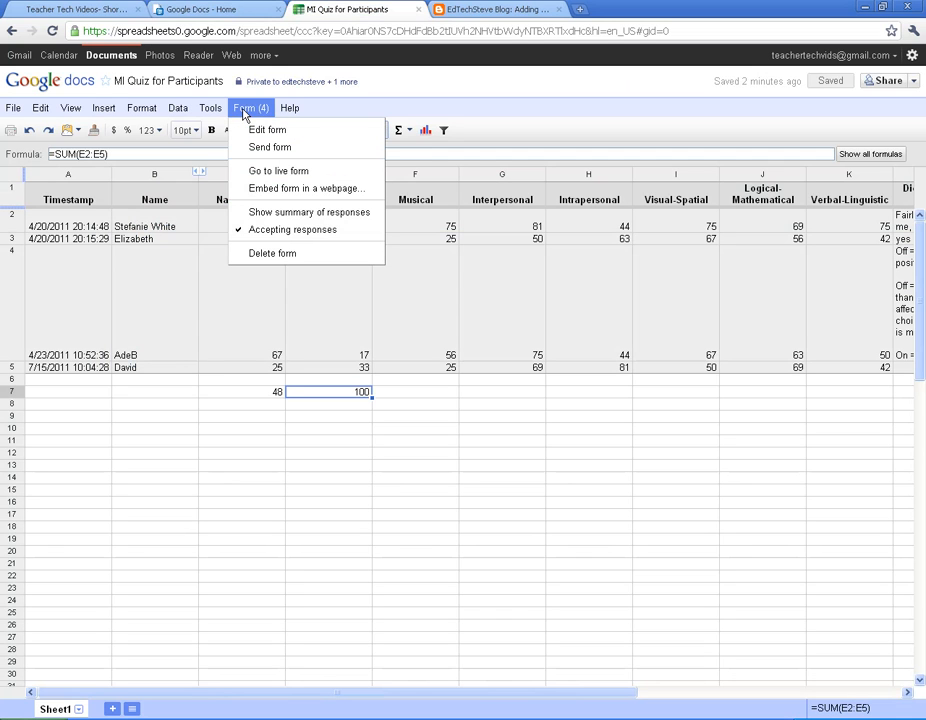
mouse_move(268, 130)
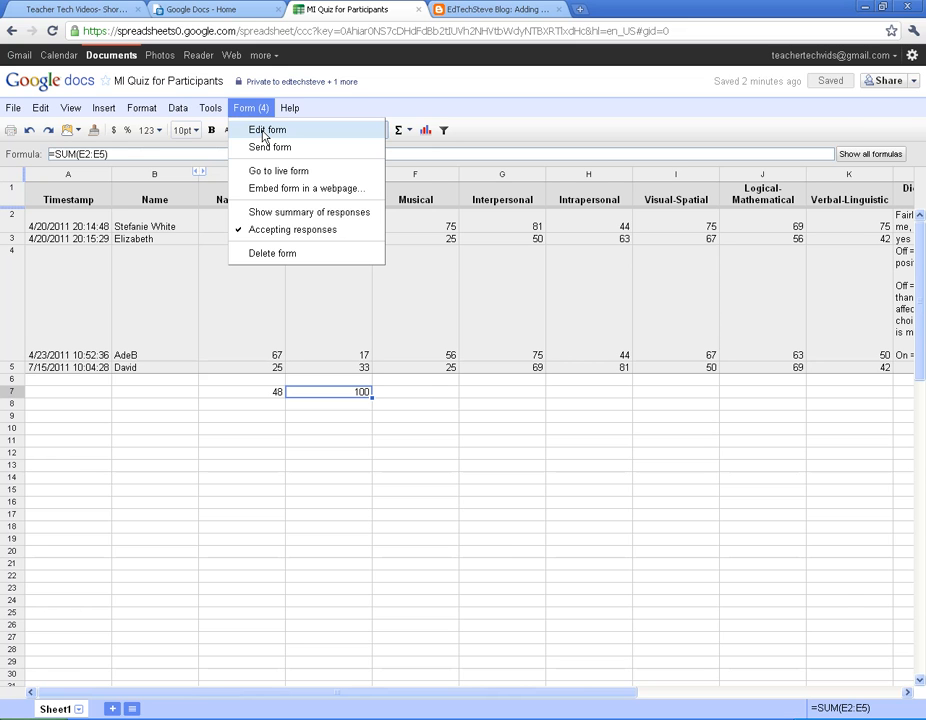
left_click(268, 130)
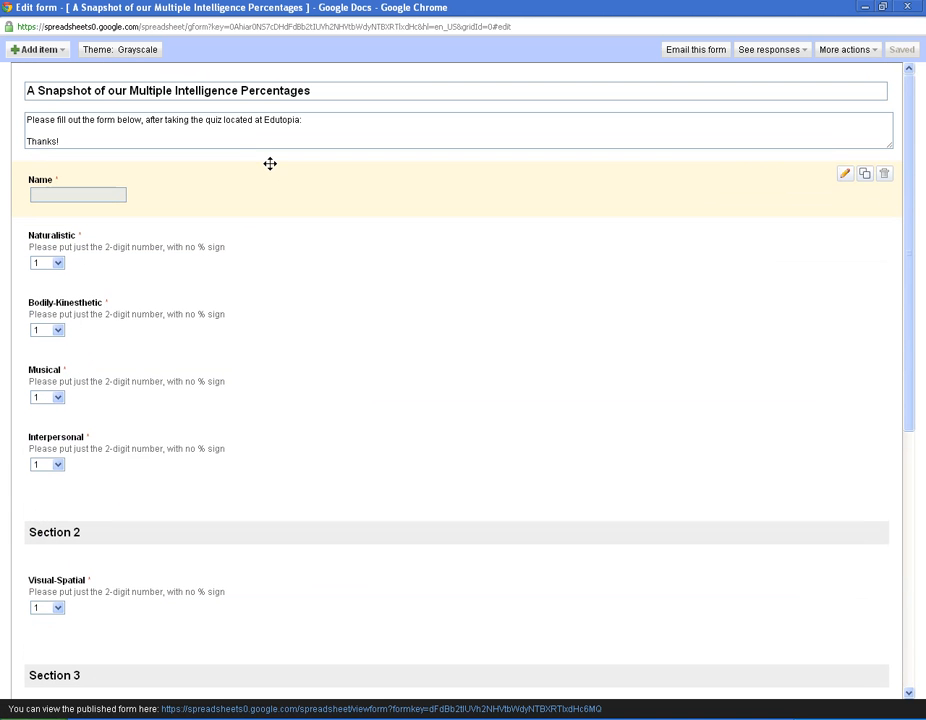
Add <b> and </b> around the description's first sentence, then return to the spreadsheet
left_click(160, 120)
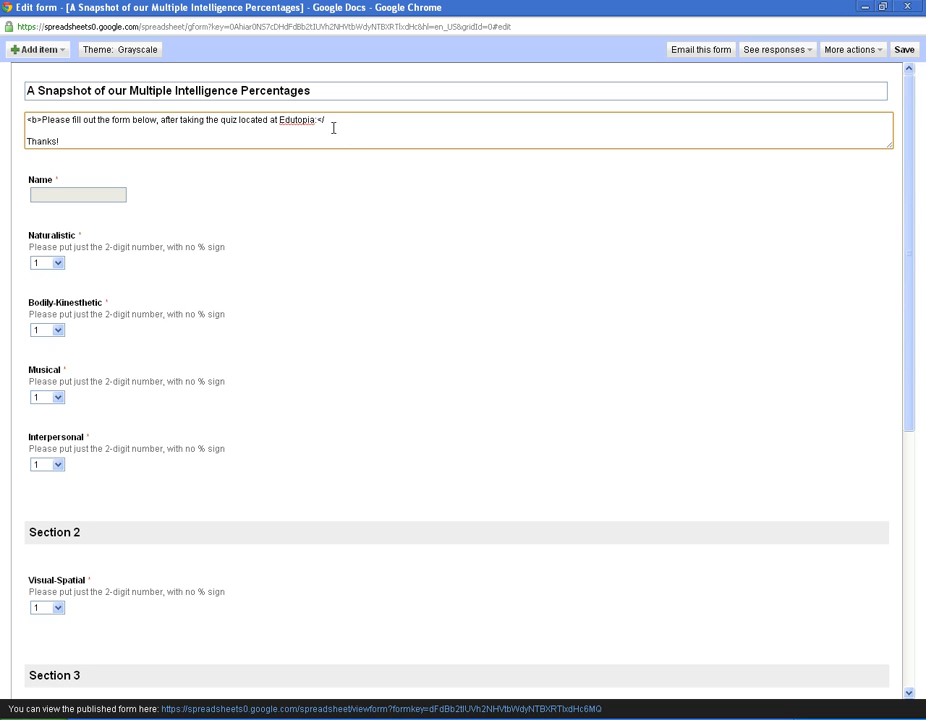
mouse_move(352, 126)
type("b>")
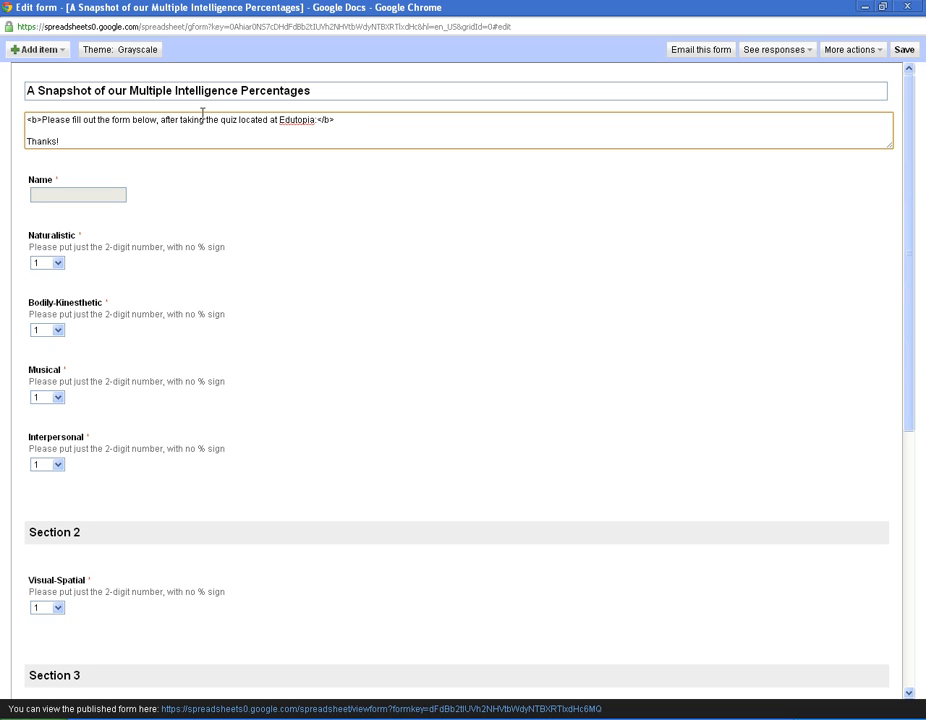
mouse_move(792, 24)
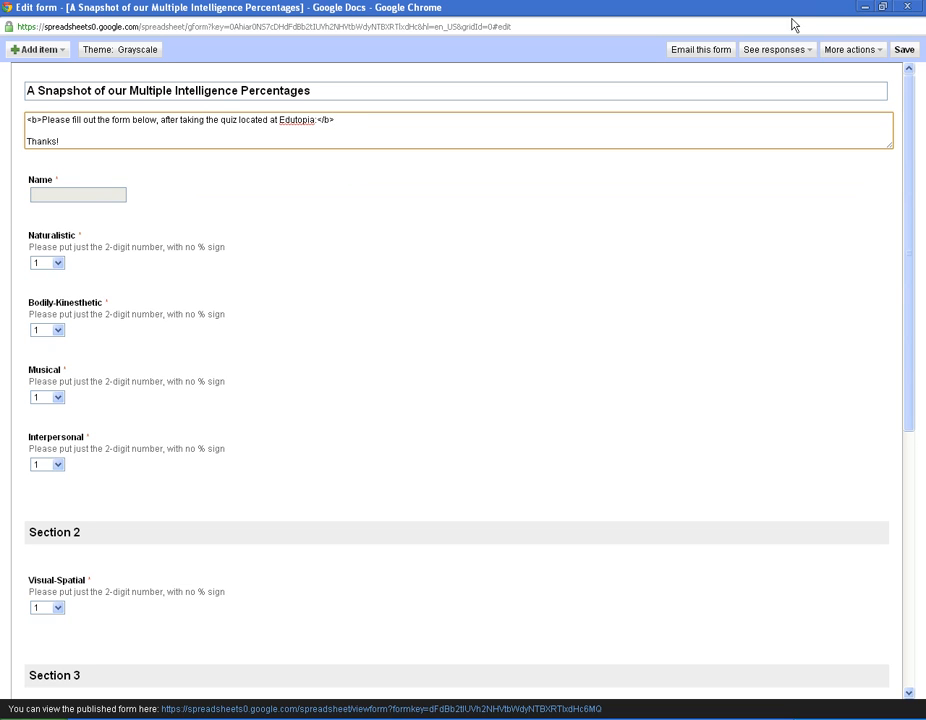
left_click(344, 8)
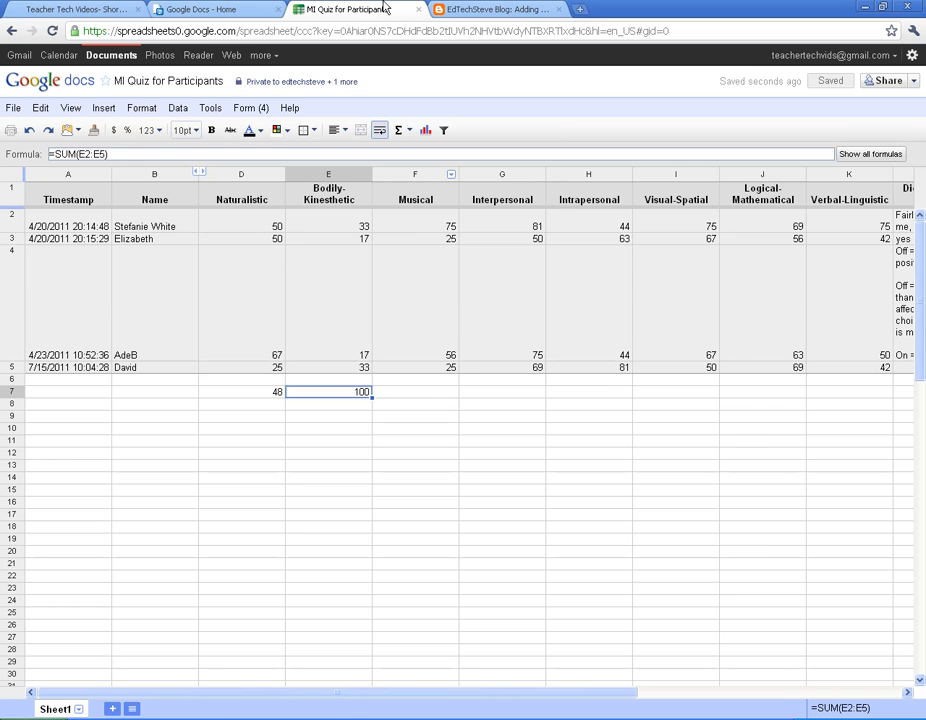
left_click(496, 8)
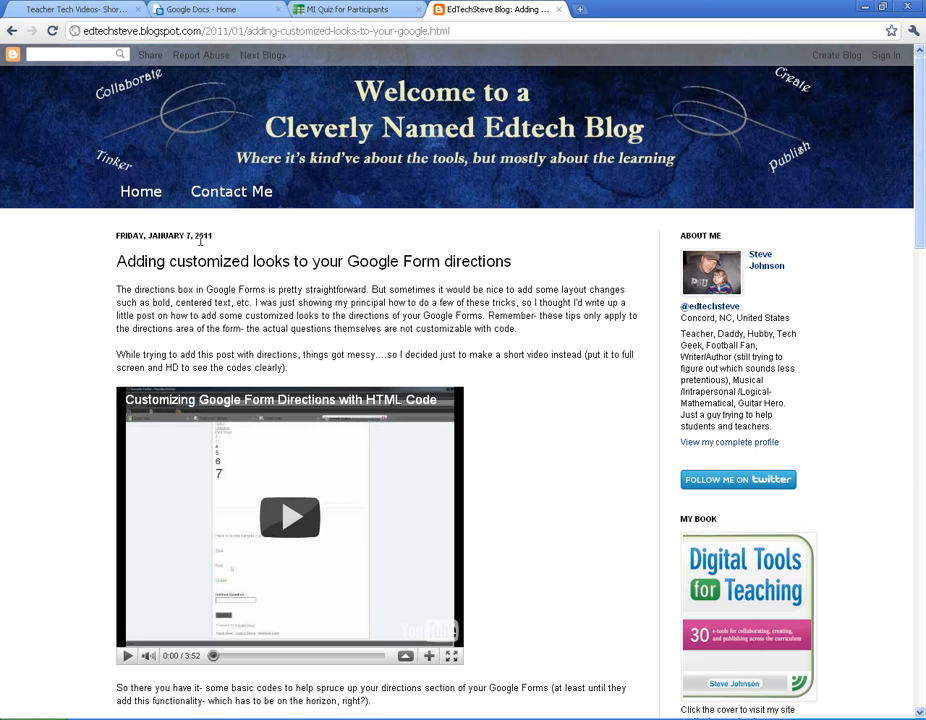
mouse_move(266, 302)
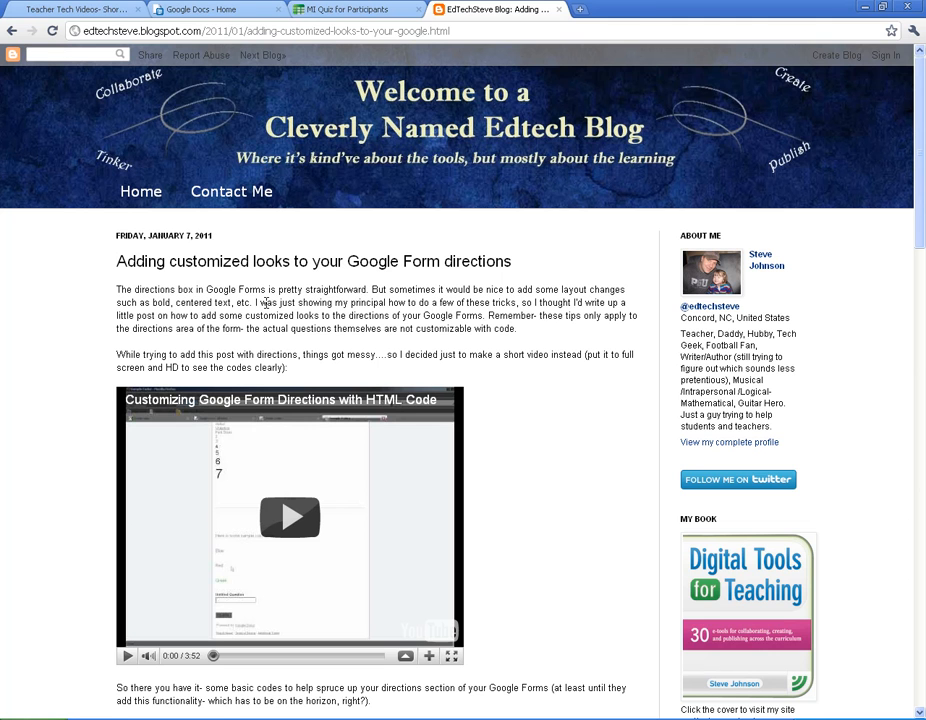
mouse_move(88, 364)
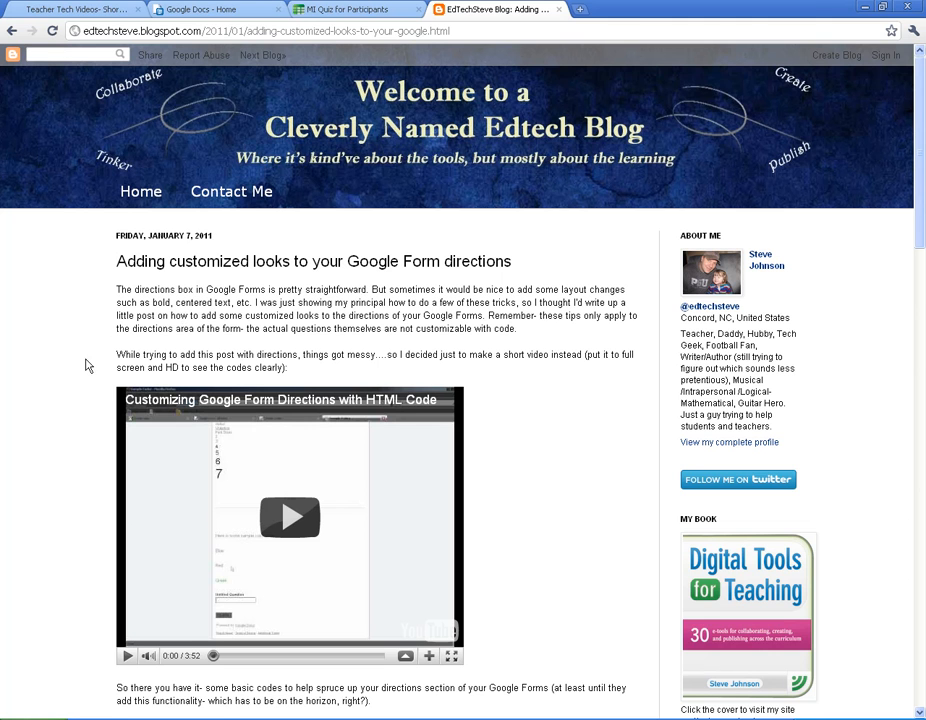
scroll("down", 3)
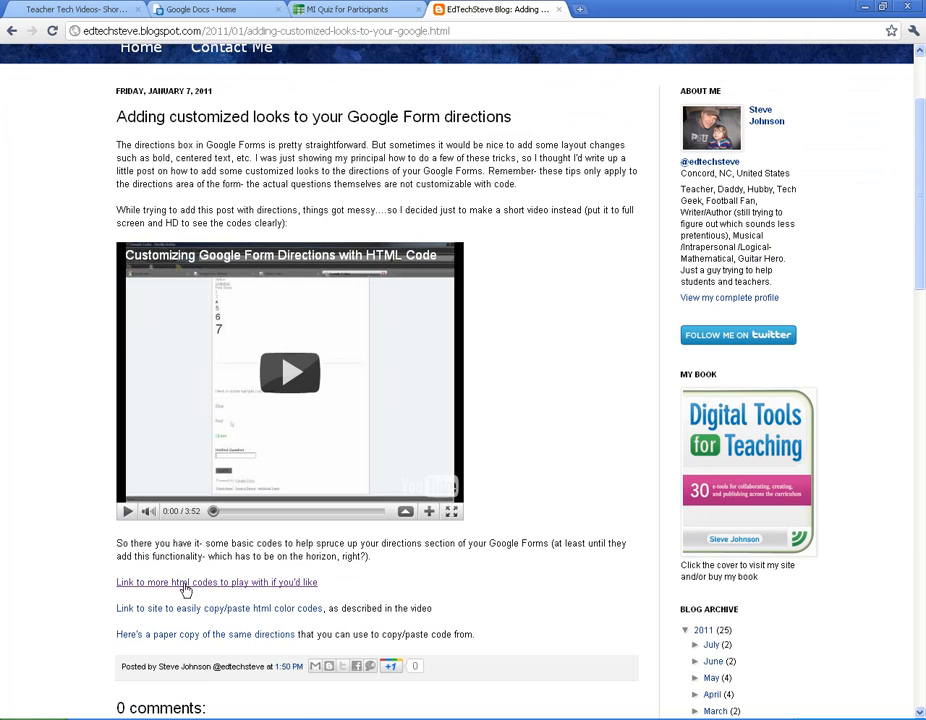
mouse_move(216, 582)
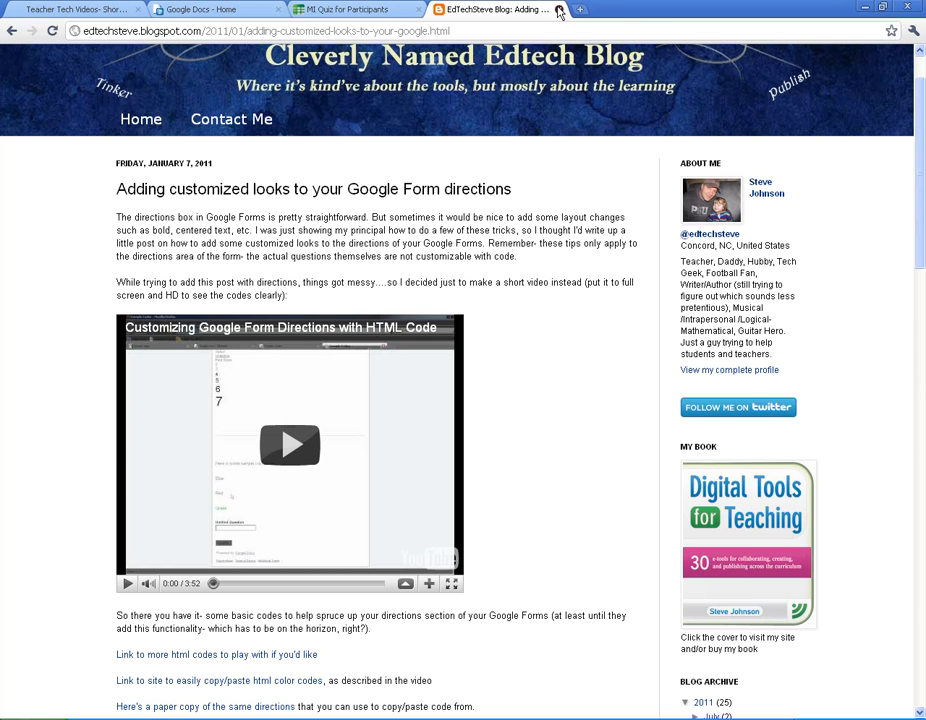
left_click(356, 8)
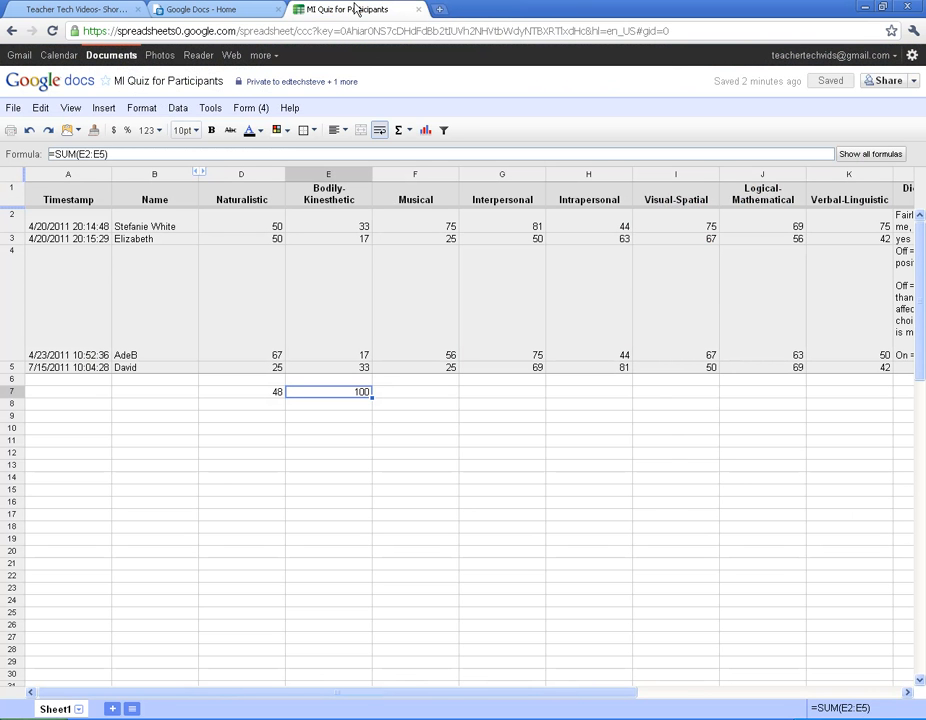